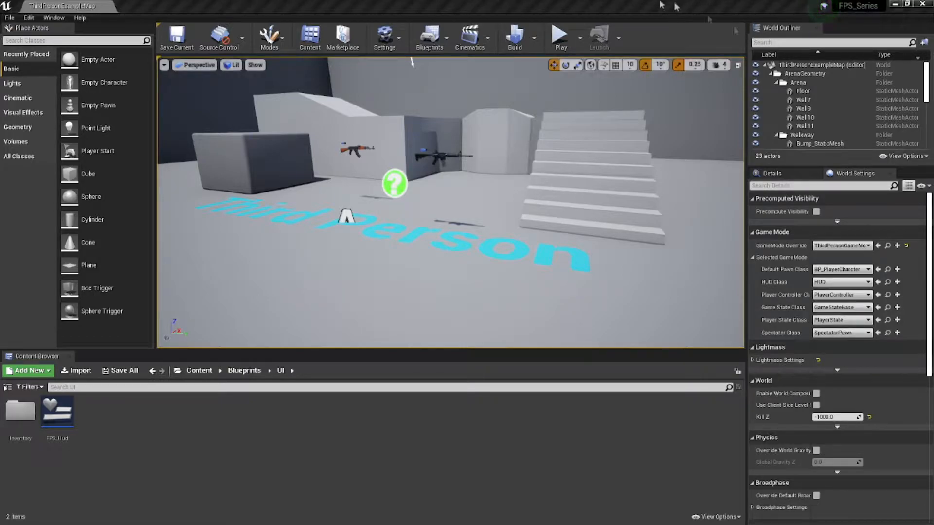
Run the level in Play In Editor so the HUD's two placeholder labels show over the game view.
{"action": "left_click", "coordinate": [559, 37]}
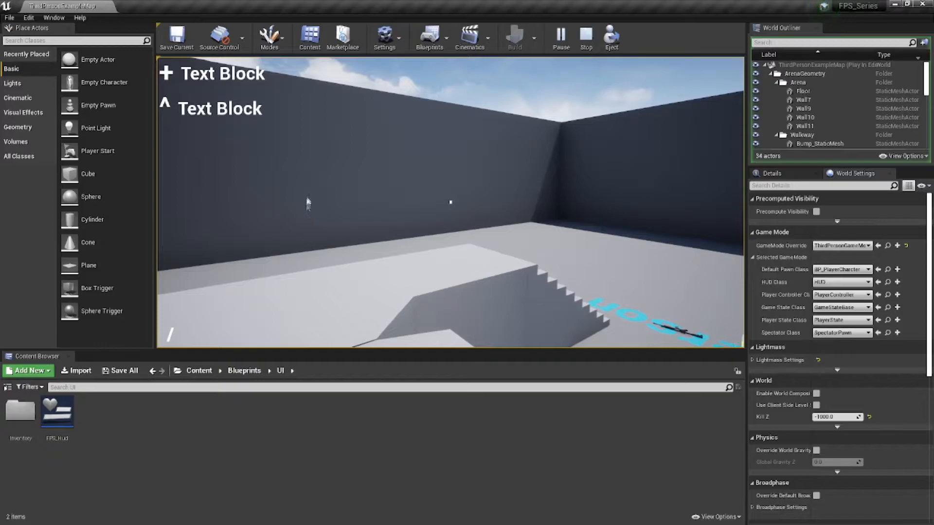
Stop play and open the default pawn blueprint BP_PlayerCharacter from the content assets.
{"action": "left_click", "coordinate": [585, 37]}
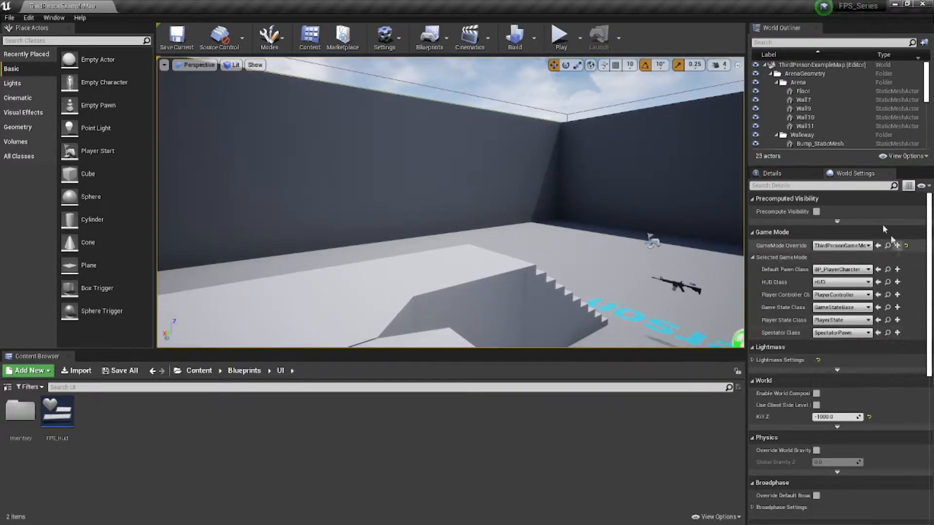
{"action": "mouse_move", "coordinate": [887, 269]}
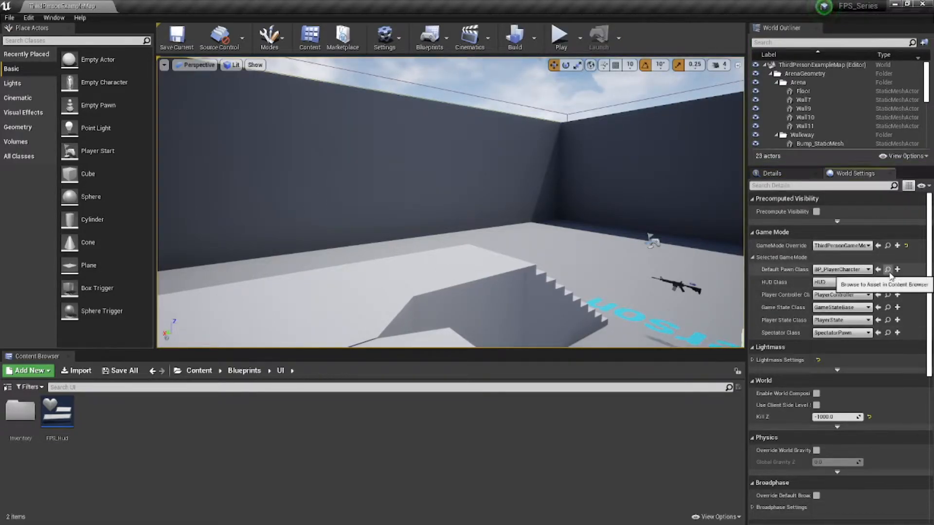
{"action": "left_click", "coordinate": [888, 270]}
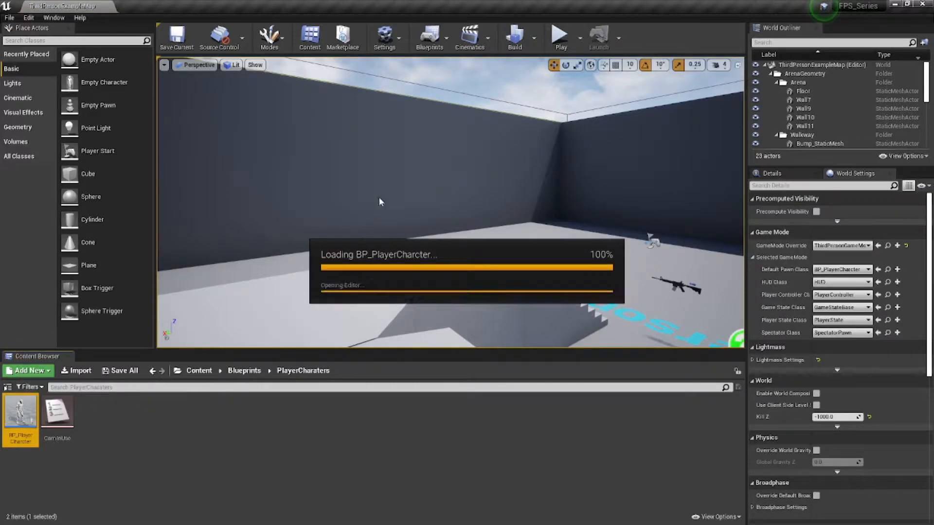
{"action": "double_click", "coordinate": [19, 407]}
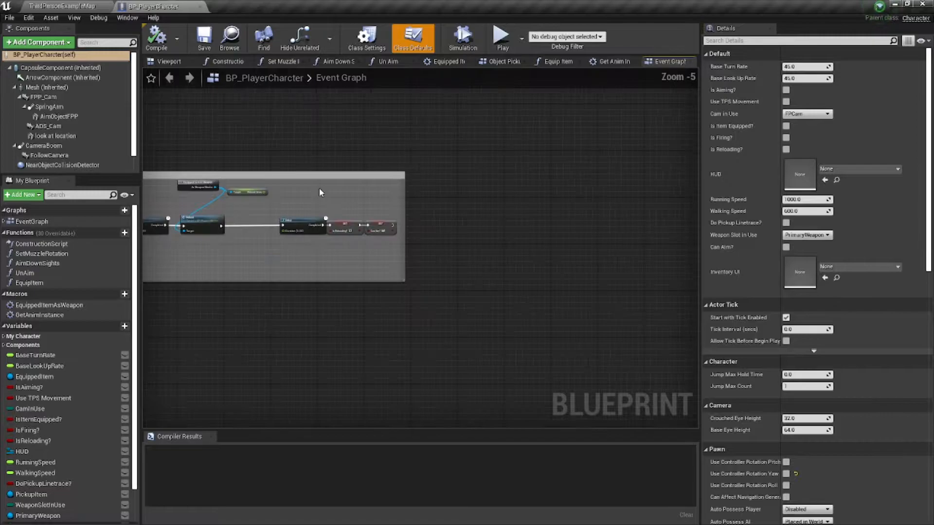
Add an Event AnyDamage node to the player character's event graph.
{"action": "scroll", "scroll_direction": "down", "scroll_amount": 3}
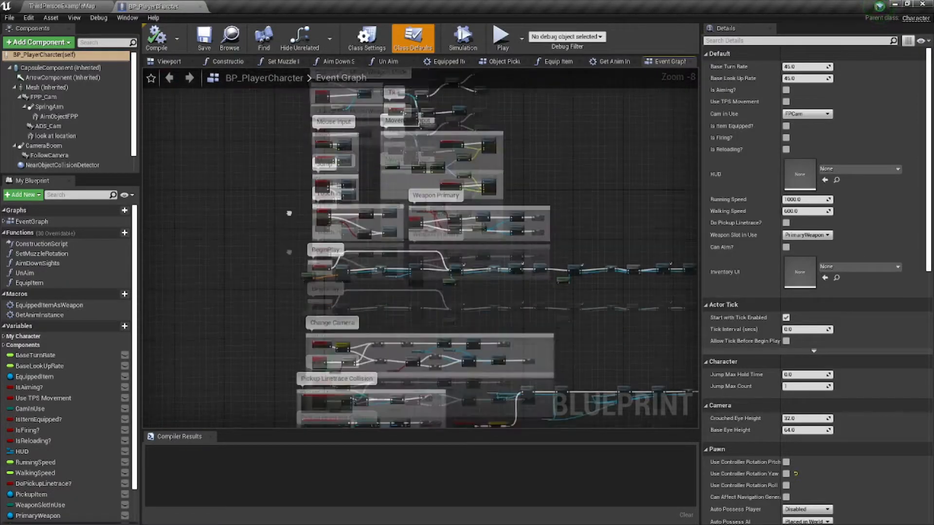
{"action": "scroll", "scroll_direction": "down", "scroll_amount": 3}
{"action": "type", "text": "event any d"}
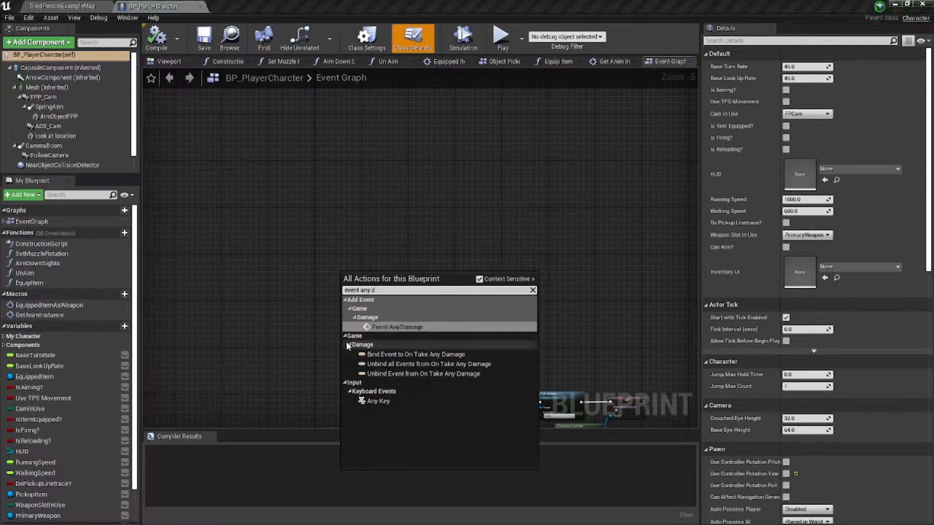
{"action": "left_click", "coordinate": [397, 327]}
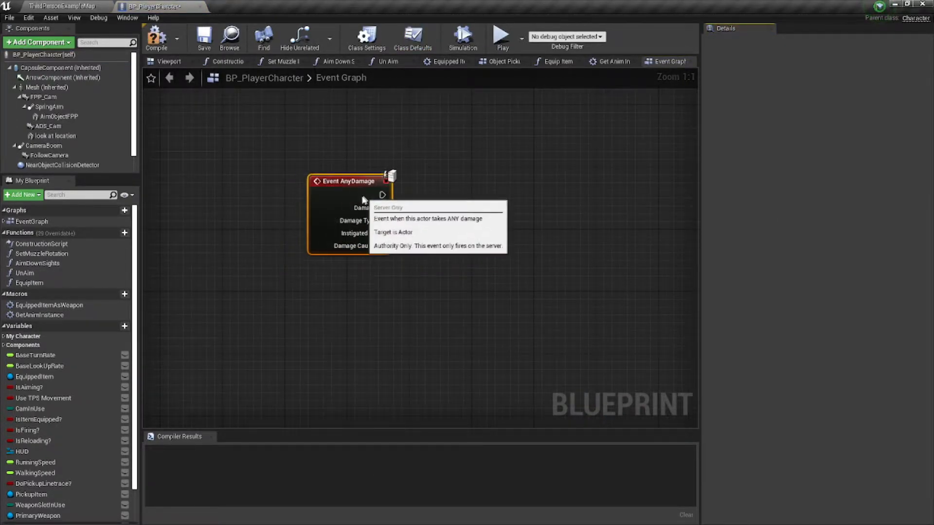
{"action": "left_click_drag", "start_coordinate": [348, 181], "coordinate": [325, 165]}
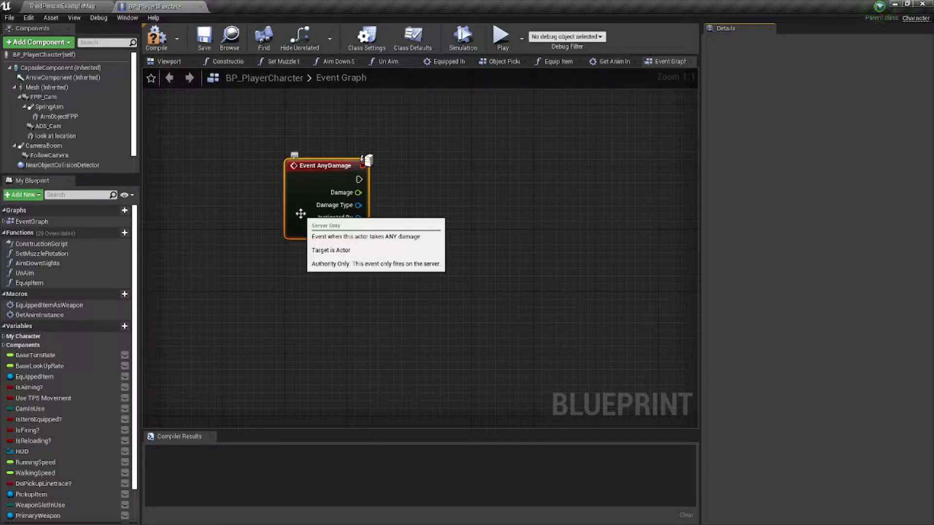
{"action": "mouse_move", "coordinate": [259, 320]}
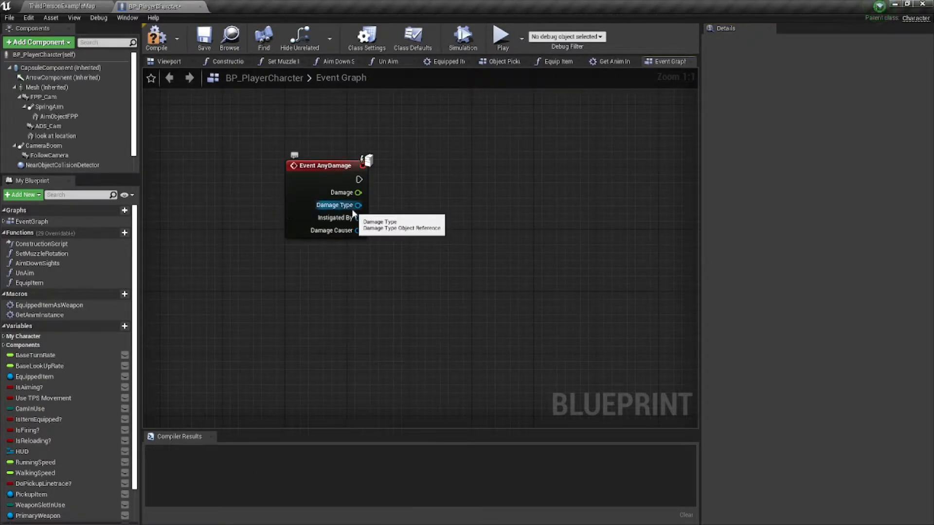
{"action": "mouse_move", "coordinate": [431, 263]}
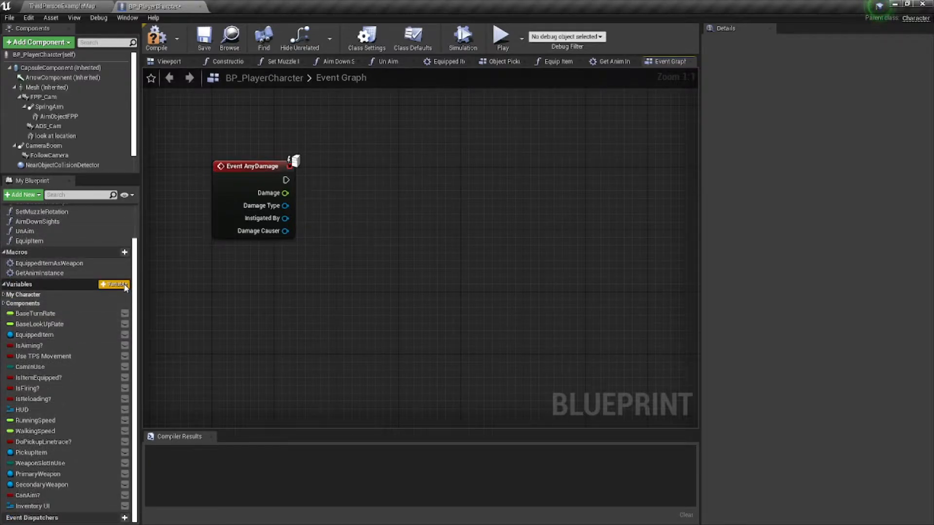
Create integer variables Current Health, Max Health, Current Armour and Max Armour.
{"action": "left_click", "coordinate": [125, 284]}
{"action": "type", "text": "Current Health"}
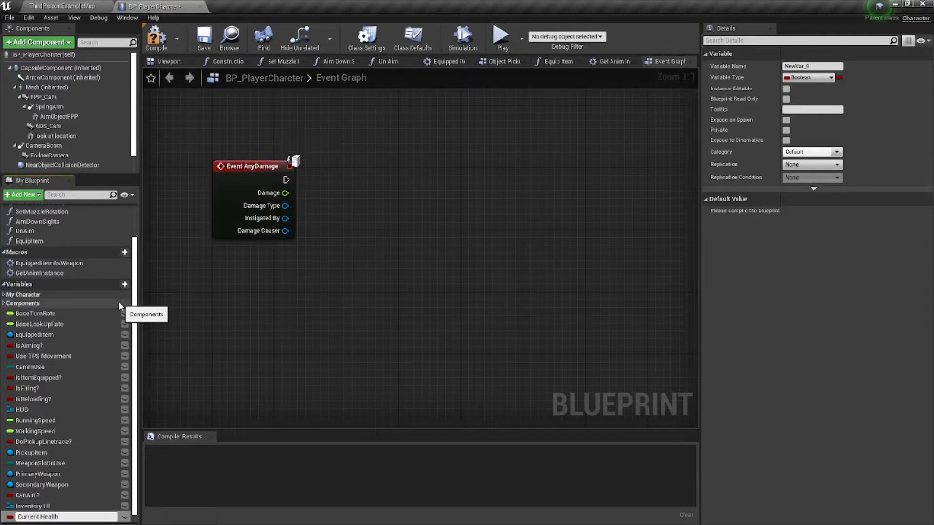
{"action": "left_click", "coordinate": [38, 516]}
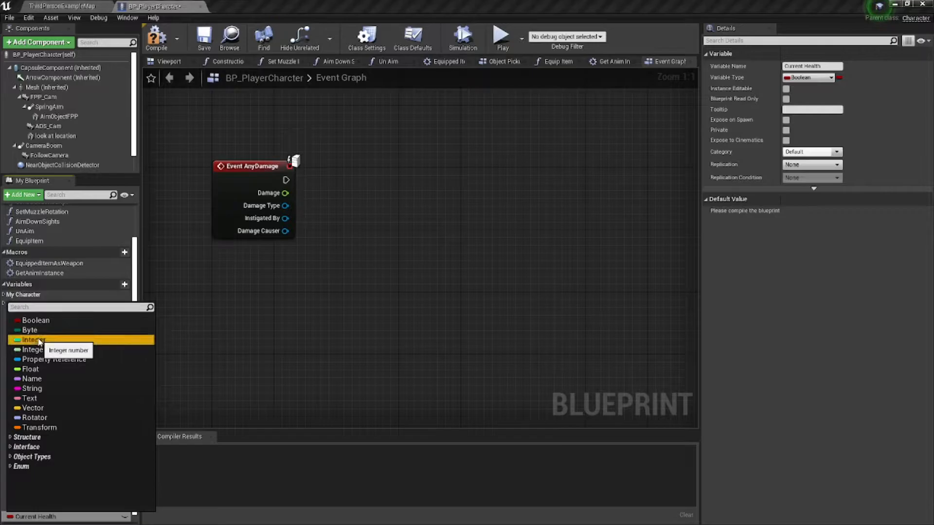
{"action": "left_click", "coordinate": [34, 339]}
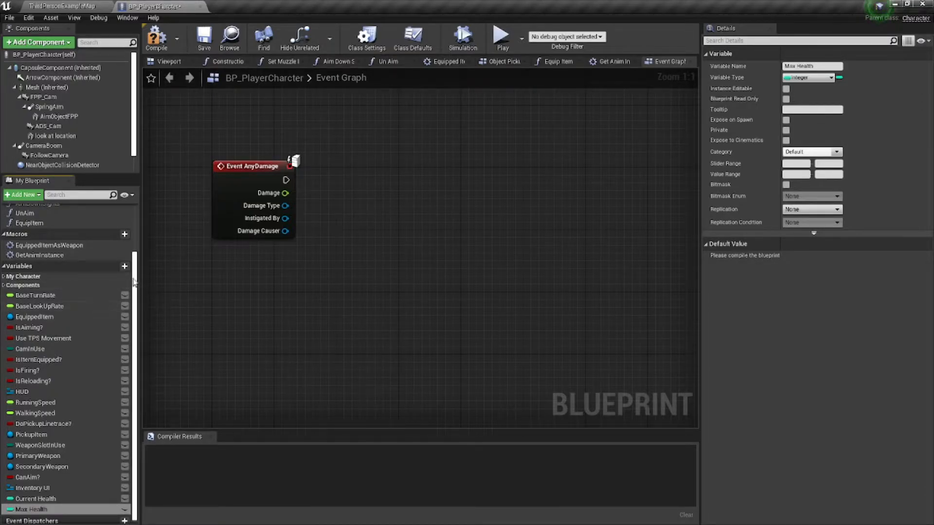
{"action": "left_click", "coordinate": [125, 254]}
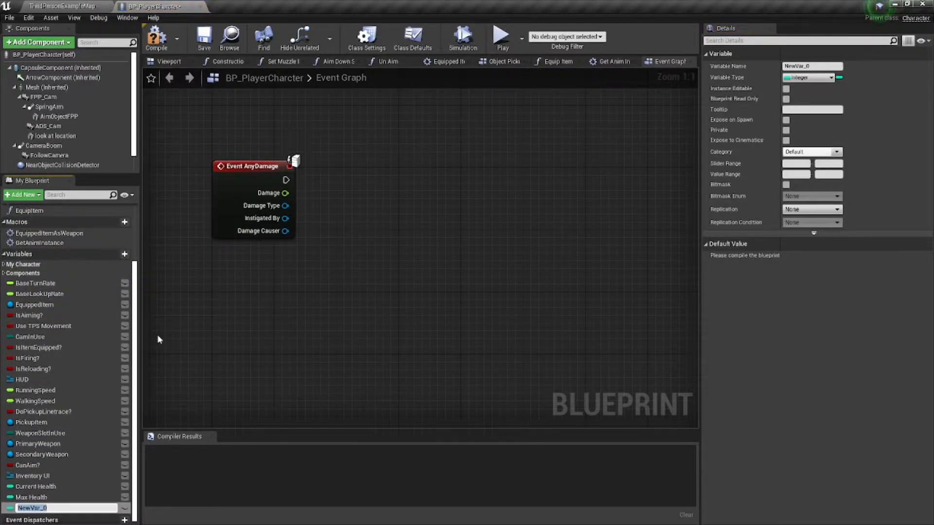
{"action": "type", "text": "Current Armour"}
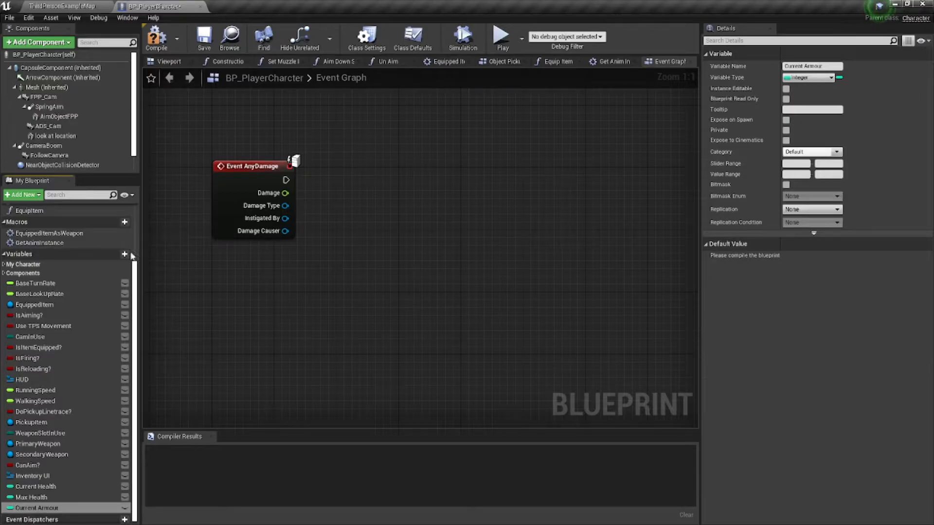
{"action": "left_click", "coordinate": [125, 243]}
{"action": "type", "text": "Max Armour"}
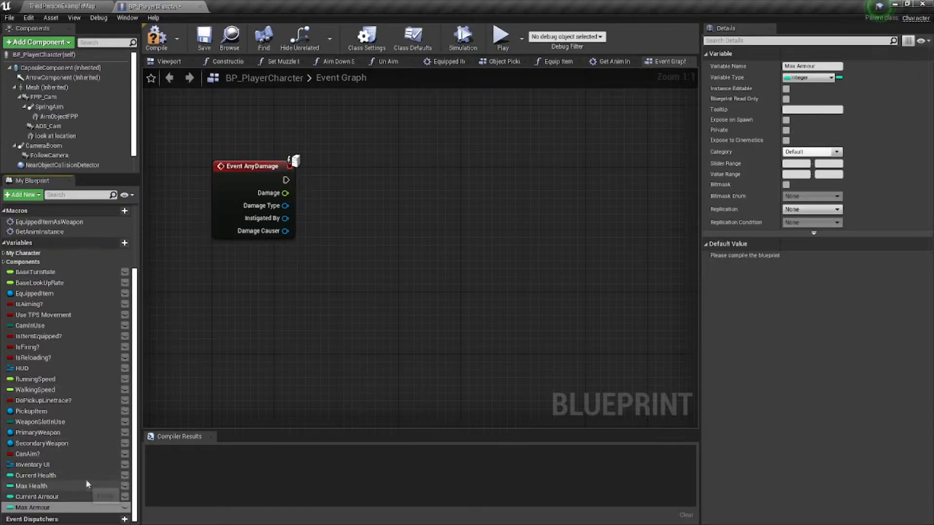
{"action": "left_click", "coordinate": [36, 476]}
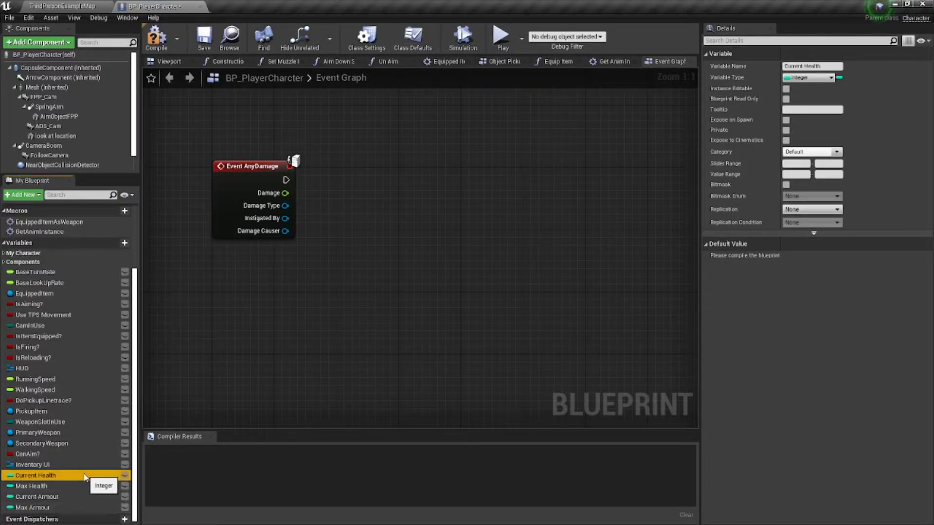
{"action": "mouse_move", "coordinate": [39, 496]}
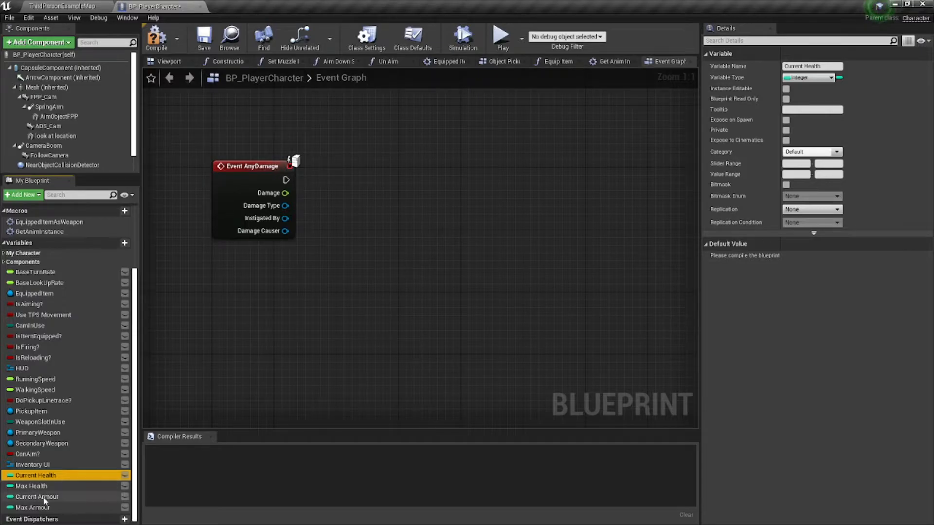
{"action": "mouse_move", "coordinate": [37, 497]}
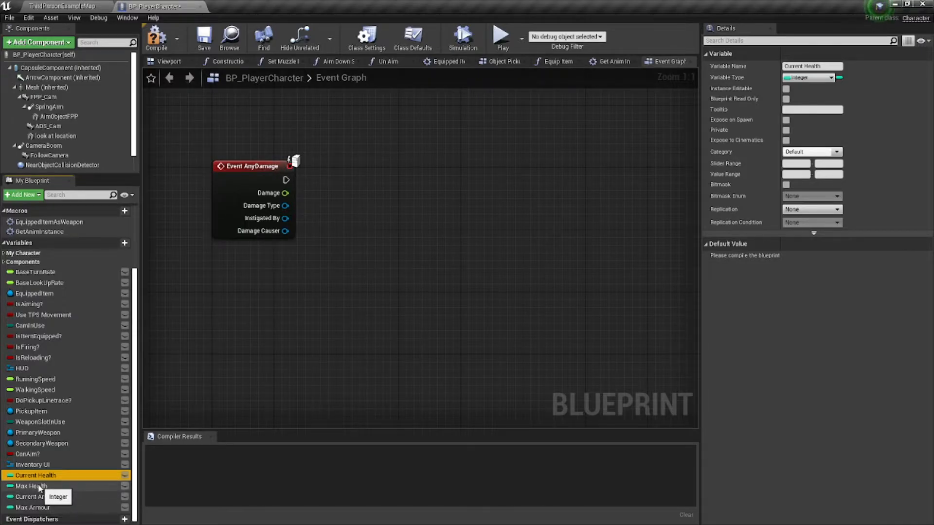
{"action": "mouse_move", "coordinate": [175, 481]}
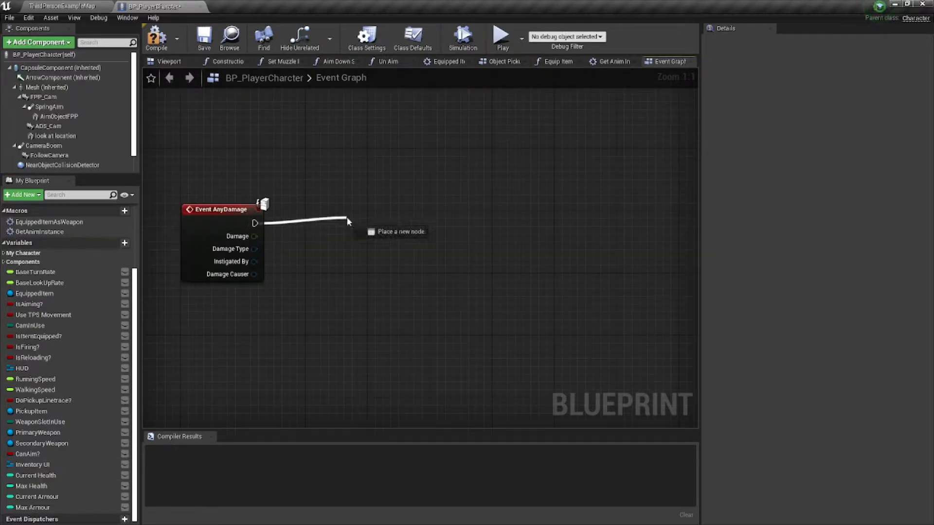
Branch the damage event on a comparison of Current Armour against zero.
{"action": "left_click", "coordinate": [402, 232]}
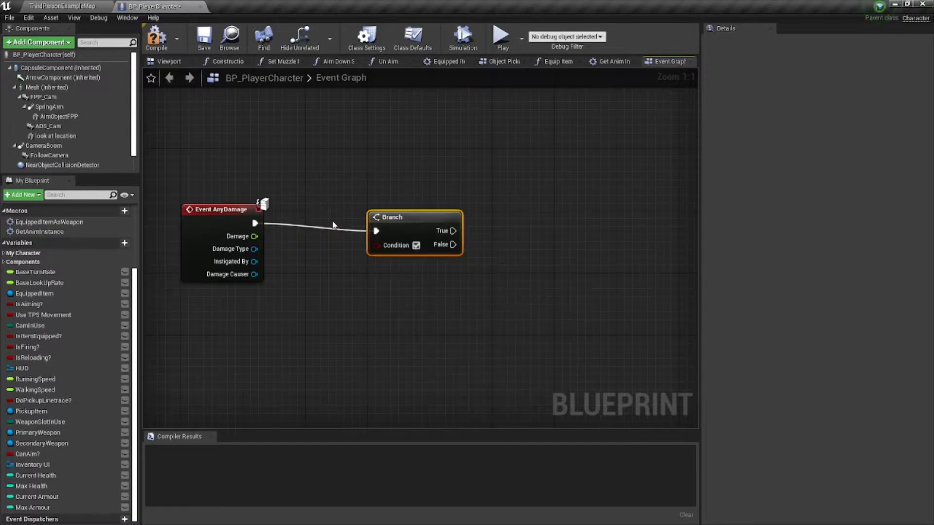
{"action": "left_click_drag", "start_coordinate": [391, 217], "coordinate": [415, 209]}
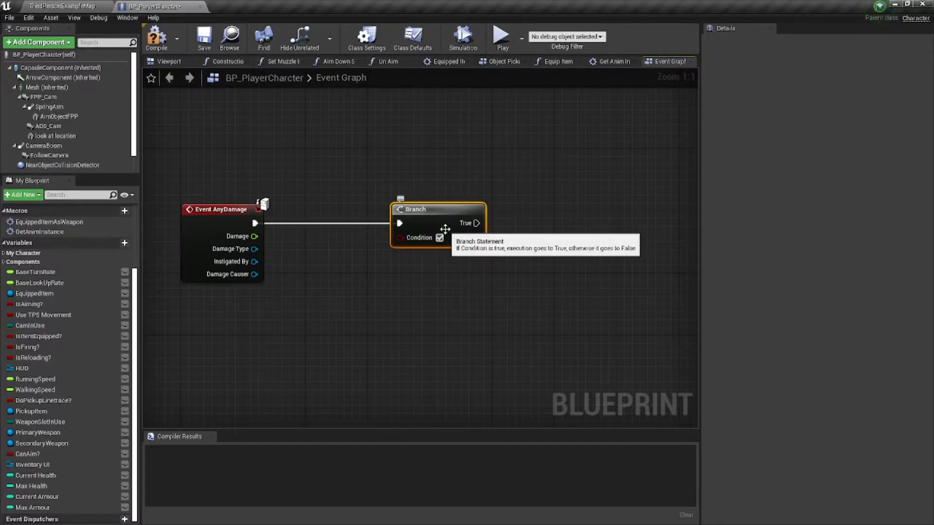
{"action": "left_click_drag", "start_coordinate": [430, 237], "coordinate": [372, 278]}
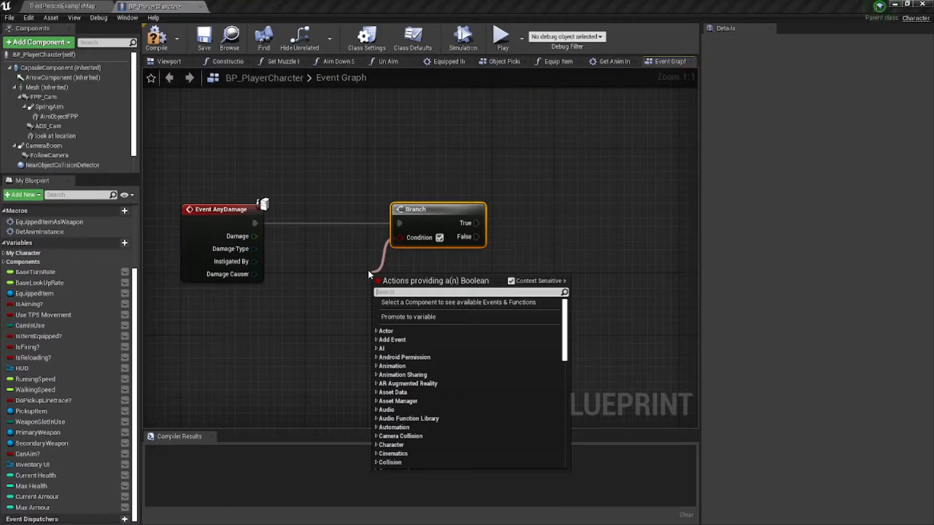
{"action": "mouse_move", "coordinate": [375, 261]}
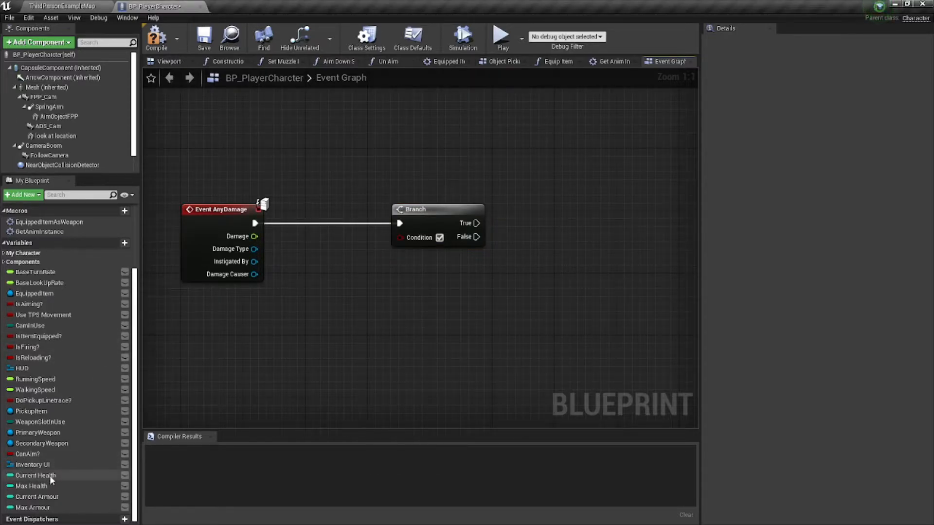
{"action": "left_click", "coordinate": [37, 497]}
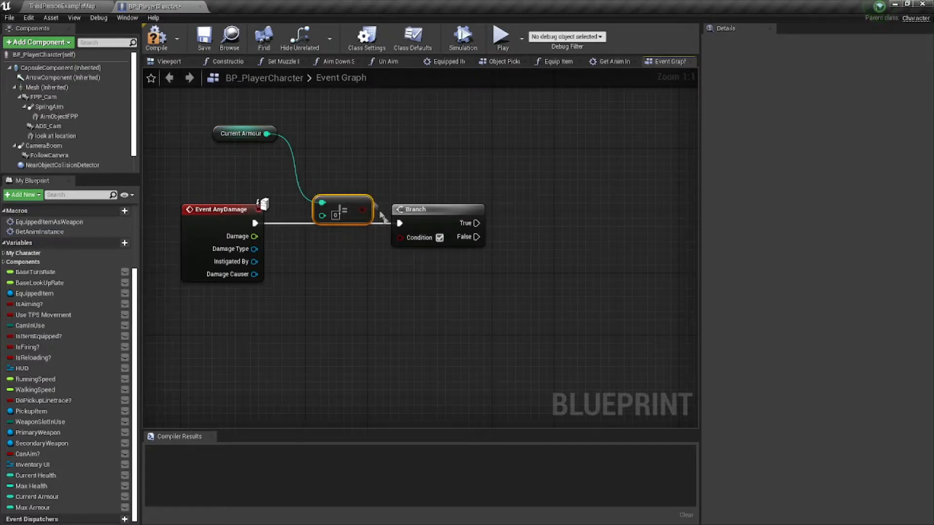
{"action": "left_click_drag", "start_coordinate": [343, 210], "coordinate": [333, 249]}
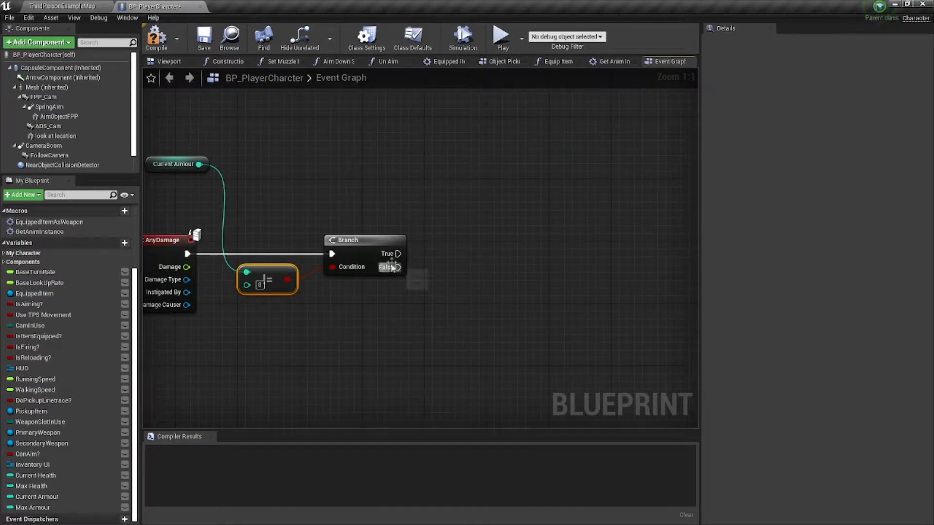
Chain a second Branch from the first branch's false outcome.
{"action": "left_click_drag", "start_coordinate": [398, 254], "coordinate": [439, 227]}
{"action": "type", "text": "b"}
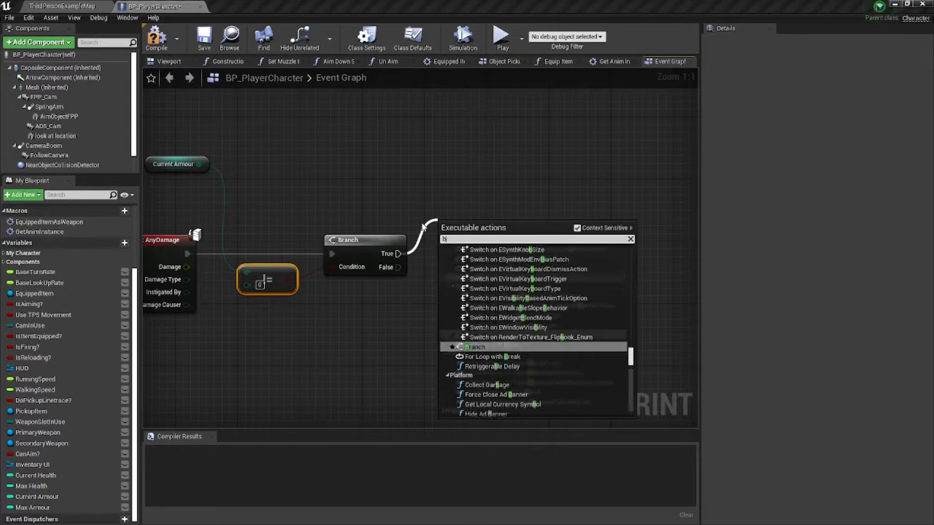
{"action": "left_click", "coordinate": [474, 346]}
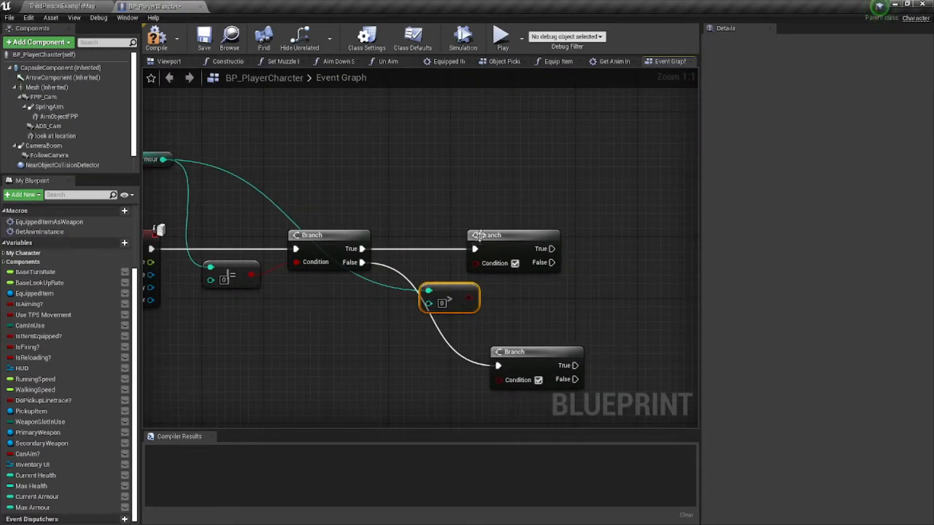
Truncate the damage and, on true, set Current Armour to armour minus damage.
{"action": "left_click_drag", "start_coordinate": [449, 298], "coordinate": [410, 298]}
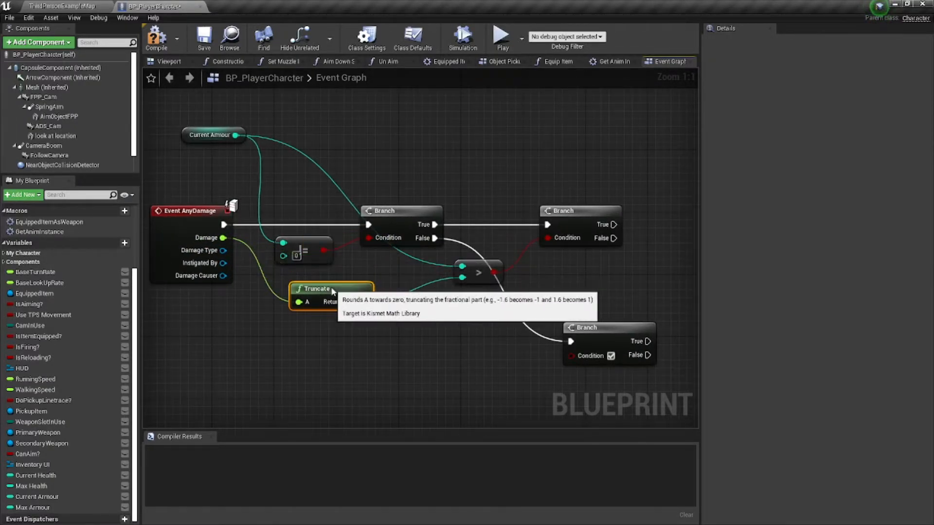
{"action": "mouse_move", "coordinate": [224, 227]}
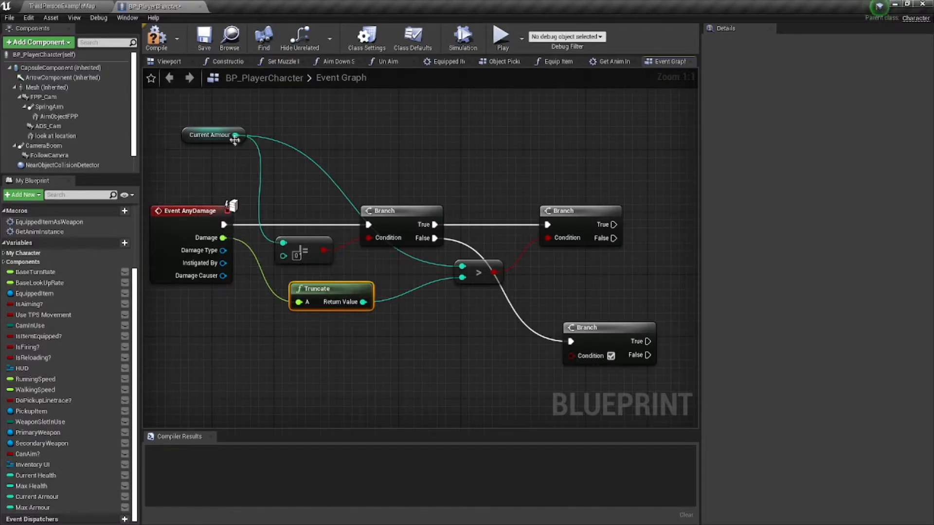
{"action": "left_click", "coordinate": [211, 135]}
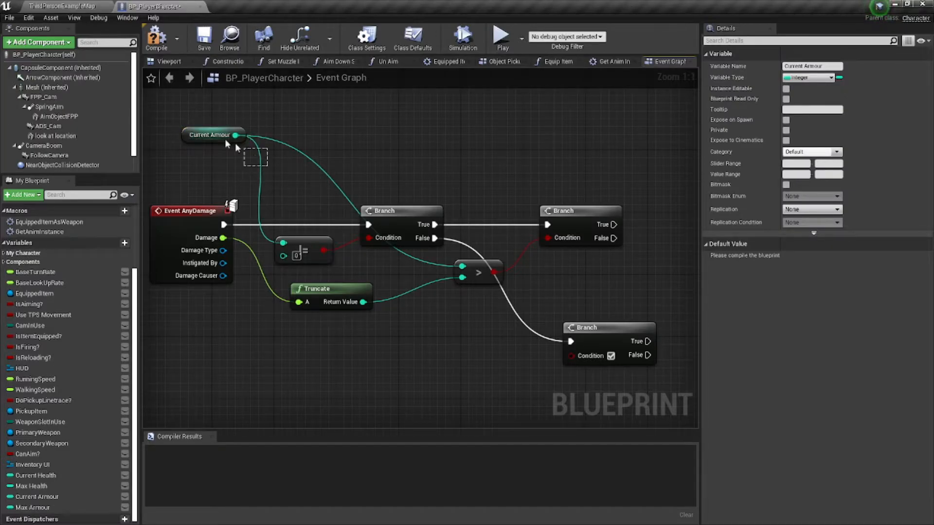
{"action": "left_click", "coordinate": [211, 135]}
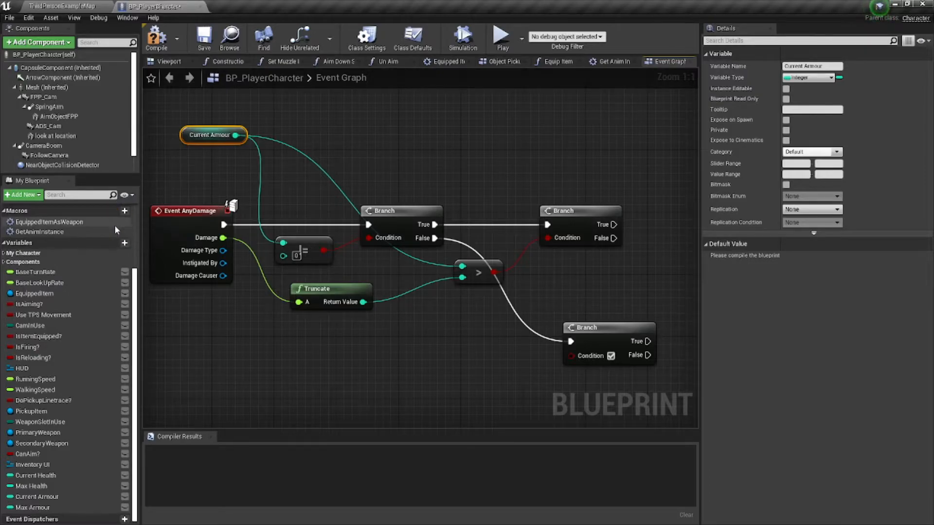
{"action": "mouse_move", "coordinate": [176, 170]}
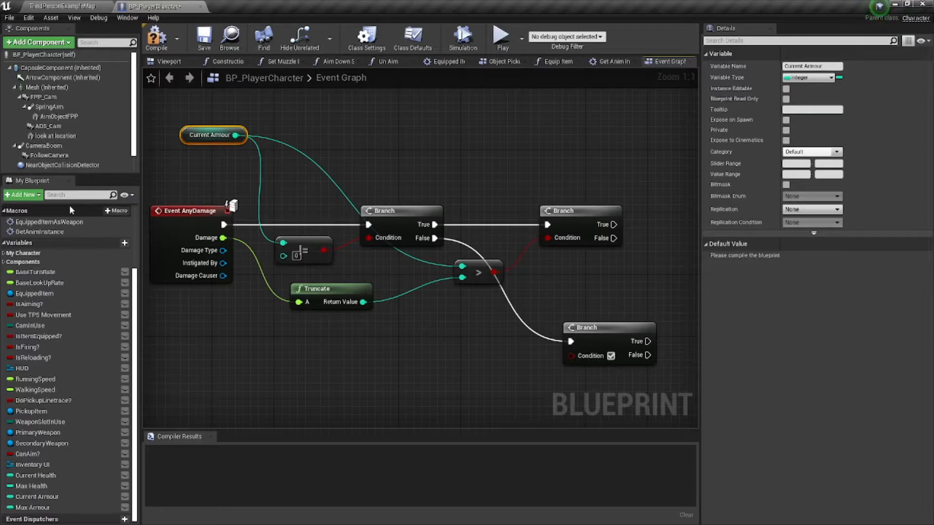
{"action": "mouse_move", "coordinate": [455, 185]}
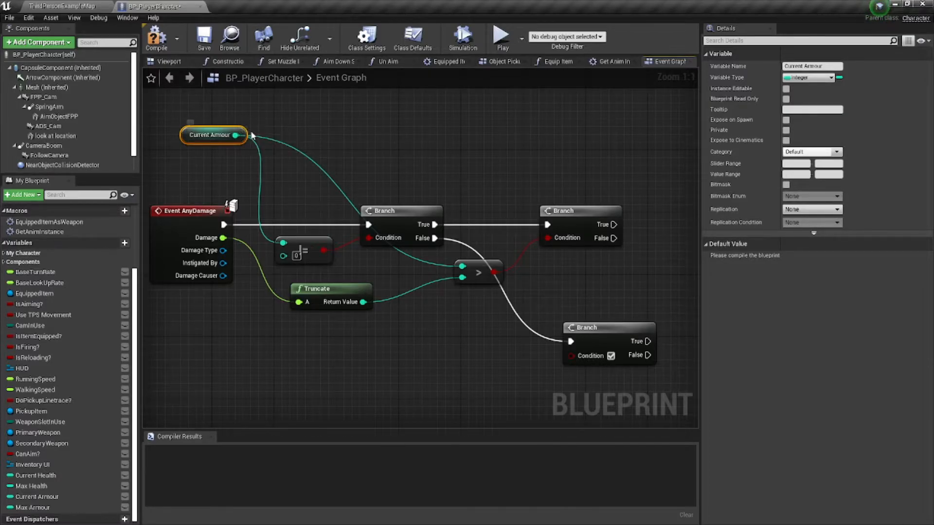
{"action": "mouse_move", "coordinate": [536, 248]}
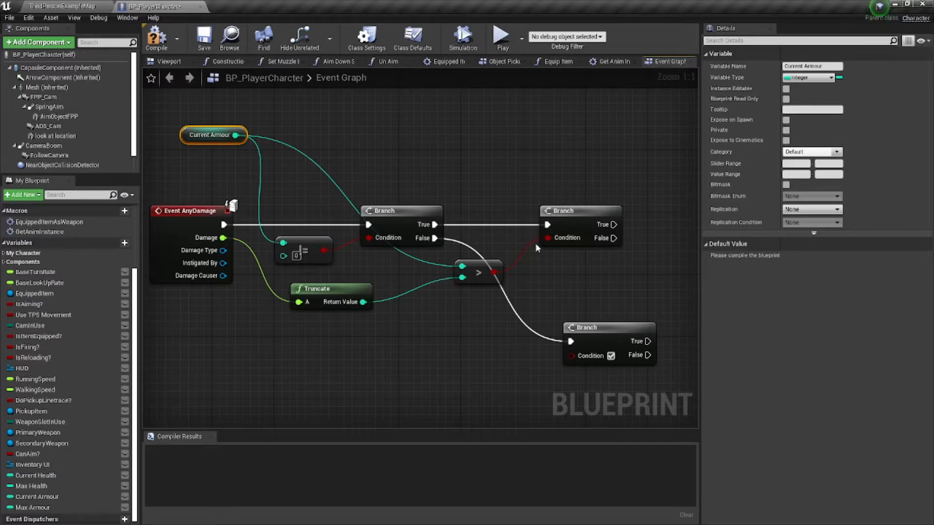
{"action": "mouse_move", "coordinate": [521, 306]}
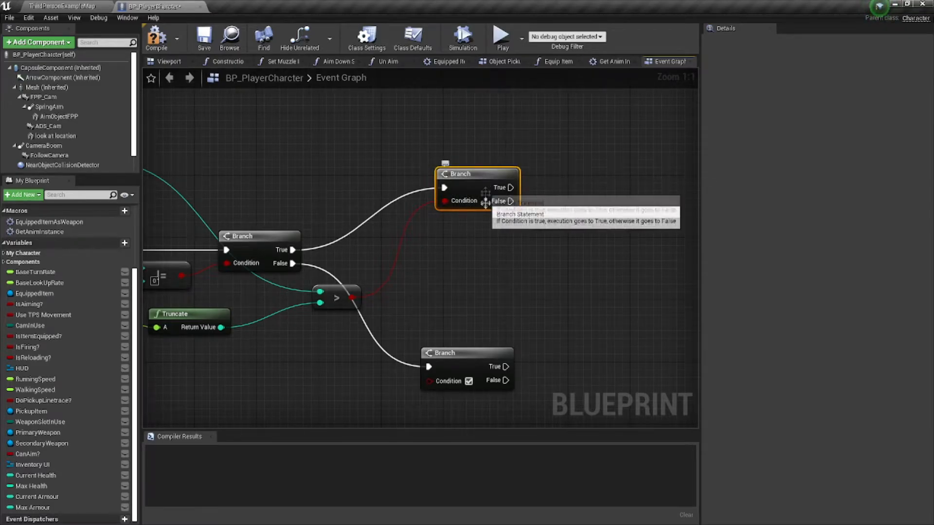
{"action": "left_click_drag", "start_coordinate": [477, 174], "coordinate": [438, 236]}
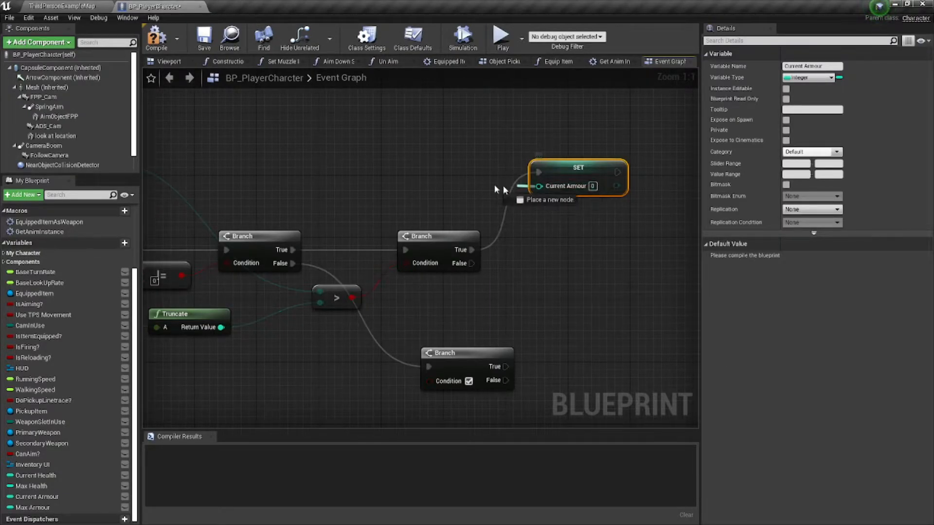
{"action": "left_click", "coordinate": [538, 174]}
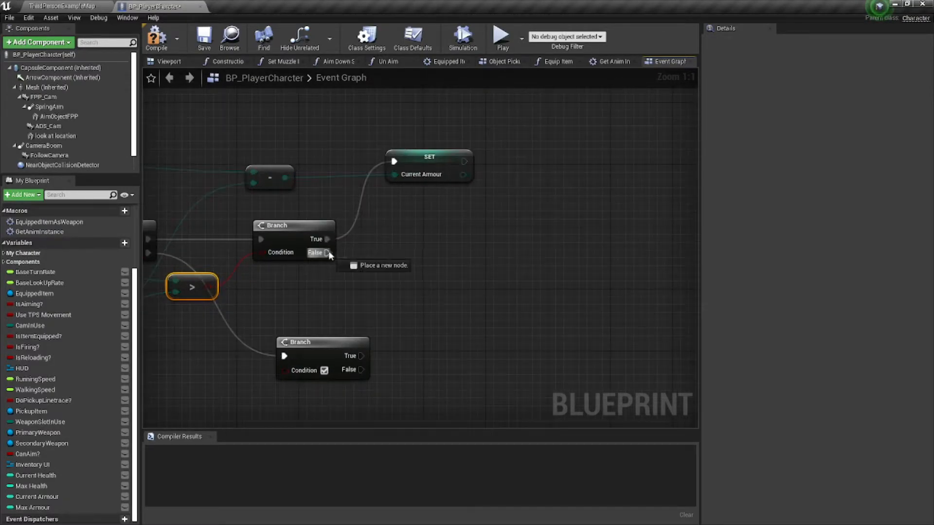
On false set Current Armour to 0 and feed it into another Branch.
{"action": "left_click_drag", "start_coordinate": [326, 253], "coordinate": [423, 253]}
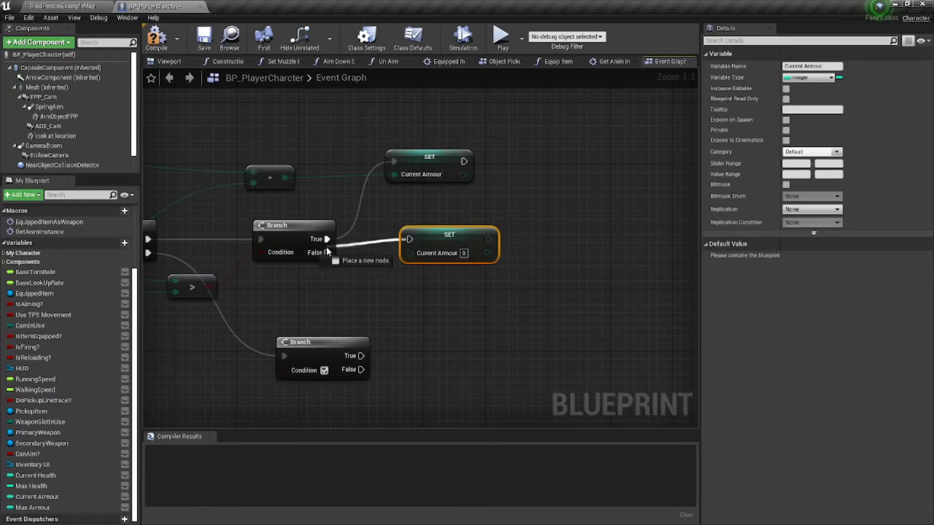
{"action": "left_click_drag", "start_coordinate": [448, 234], "coordinate": [440, 250]}
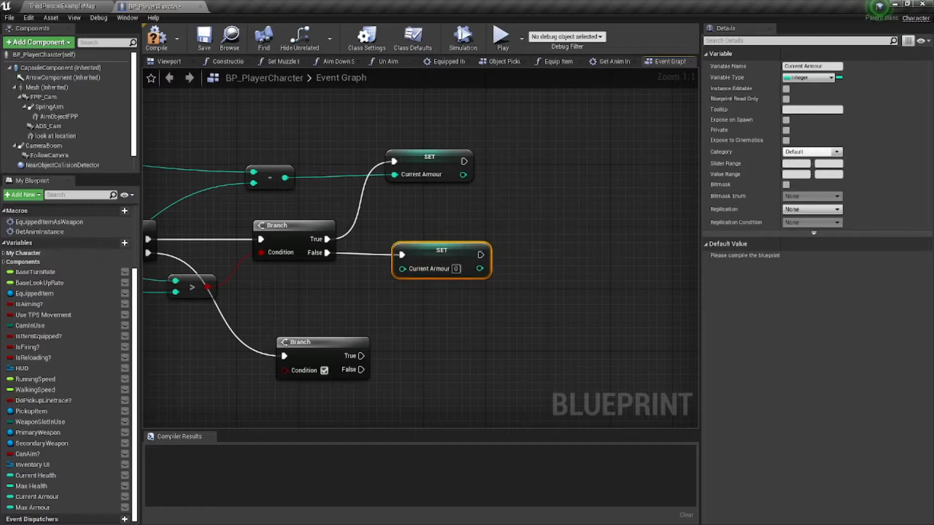
{"action": "left_click_drag", "start_coordinate": [480, 255], "coordinate": [550, 259]}
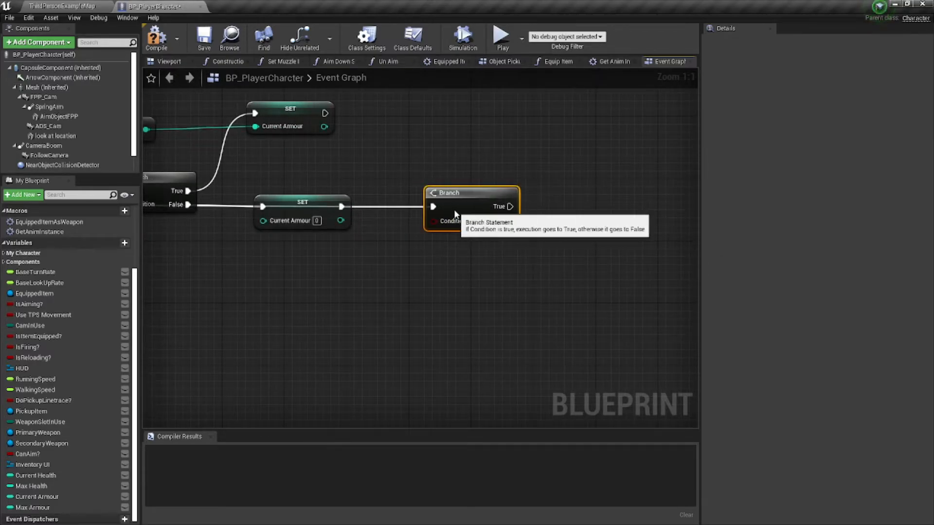
{"action": "mouse_move", "coordinate": [457, 252]}
{"action": "type", "text": ">="}
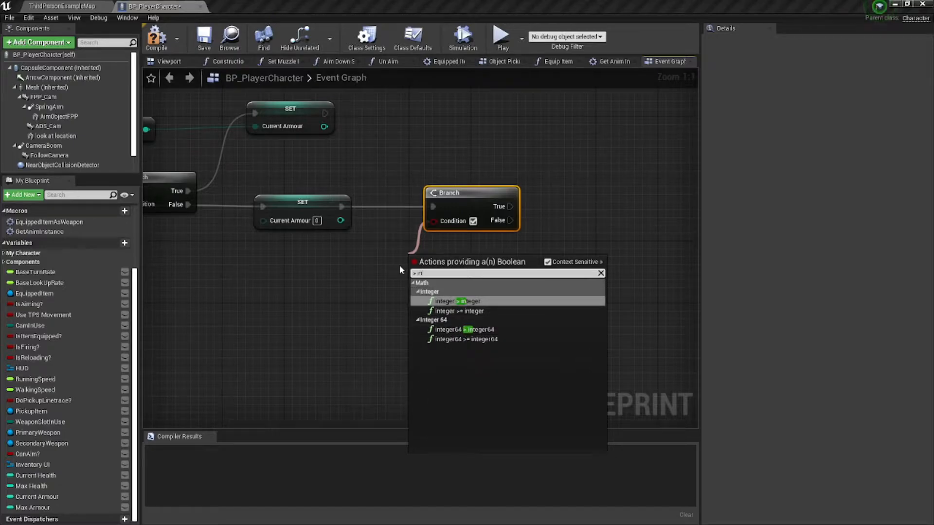
Make the branch condition Current Health greater than the truncated leftover damage.
{"action": "left_click", "coordinate": [457, 301]}
{"action": "type", "text": "curr"}
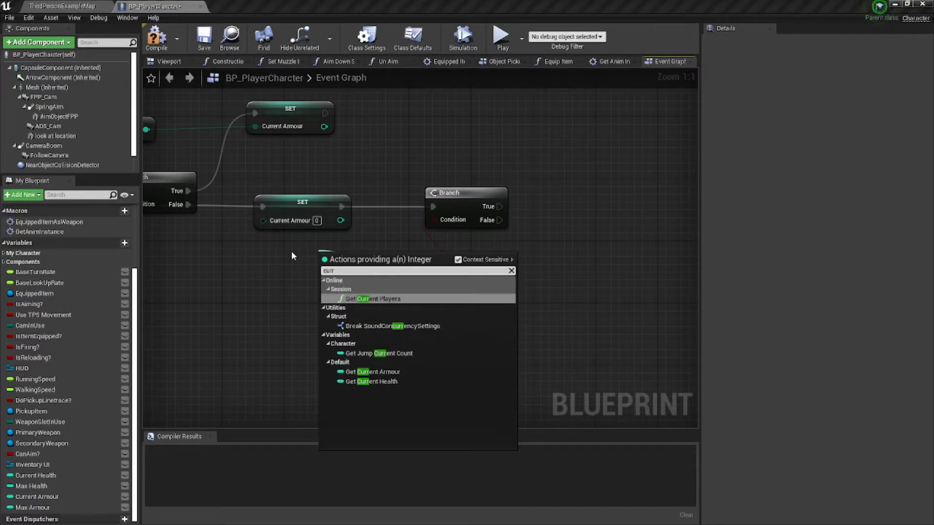
{"action": "left_click", "coordinate": [370, 382]}
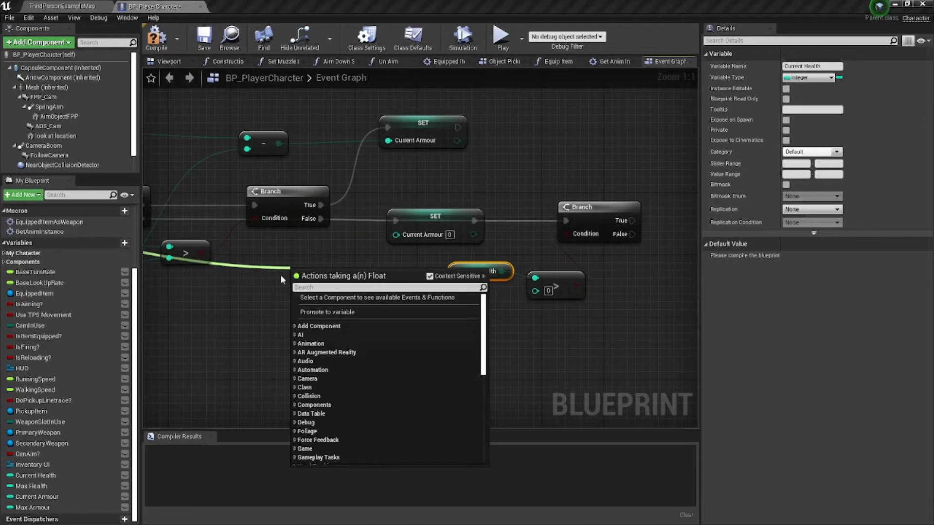
{"action": "type", "text": "float"}
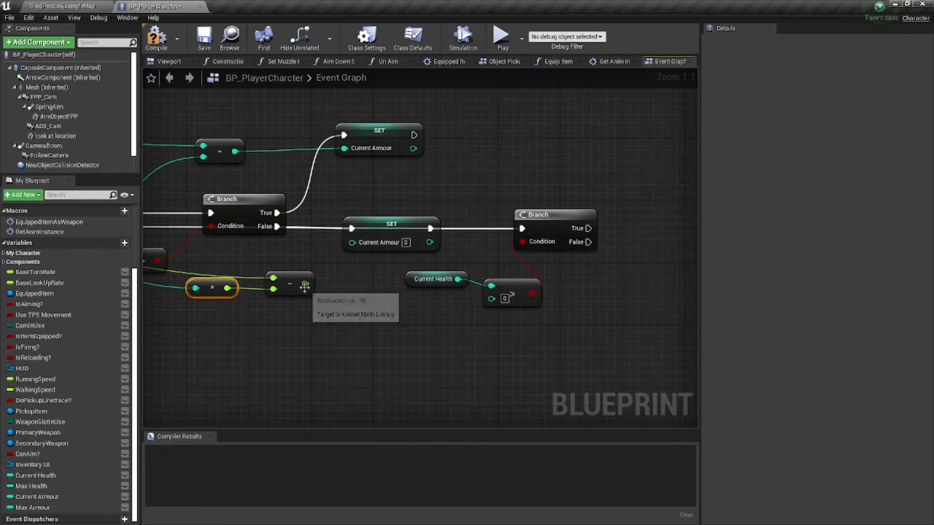
{"action": "left_click_drag", "start_coordinate": [311, 284], "coordinate": [499, 315]}
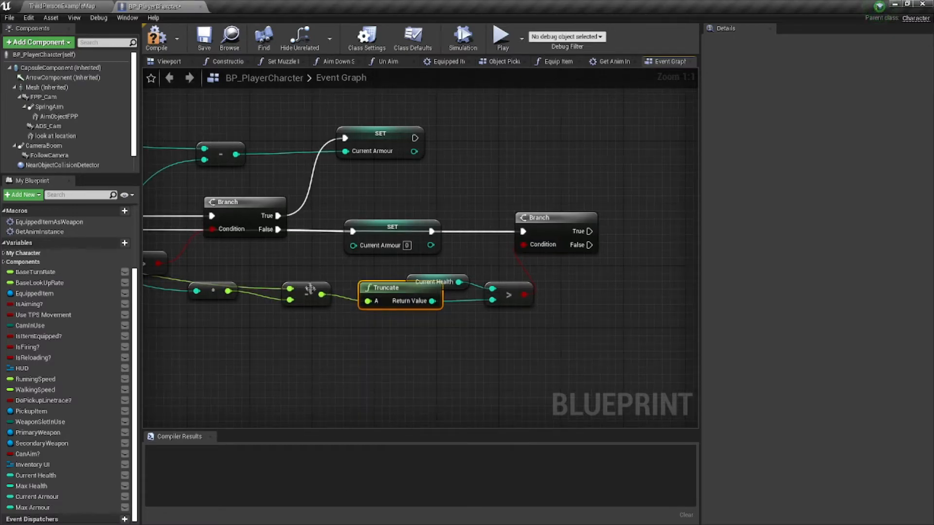
{"action": "left_click_drag", "start_coordinate": [212, 289], "coordinate": [235, 314]}
{"action": "type", "text": "set curr"}
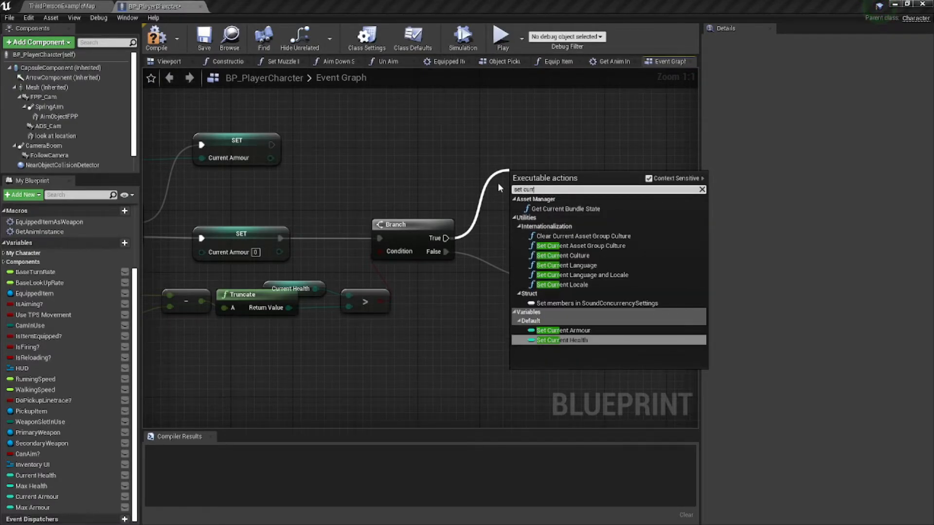
Set Current Health reduced by leftover damage on true, print a death message on false.
{"action": "left_click", "coordinate": [561, 341]}
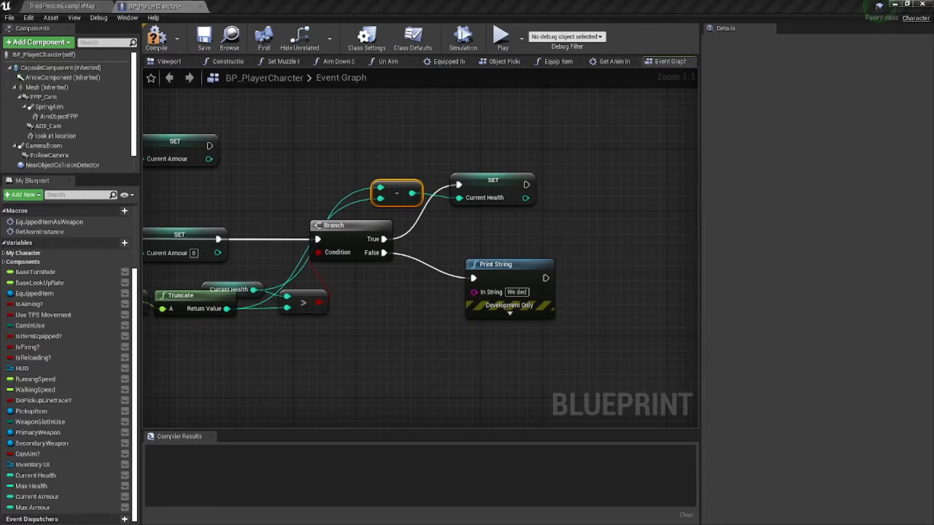
{"action": "scroll", "scroll_direction": "down", "scroll_amount": 3}
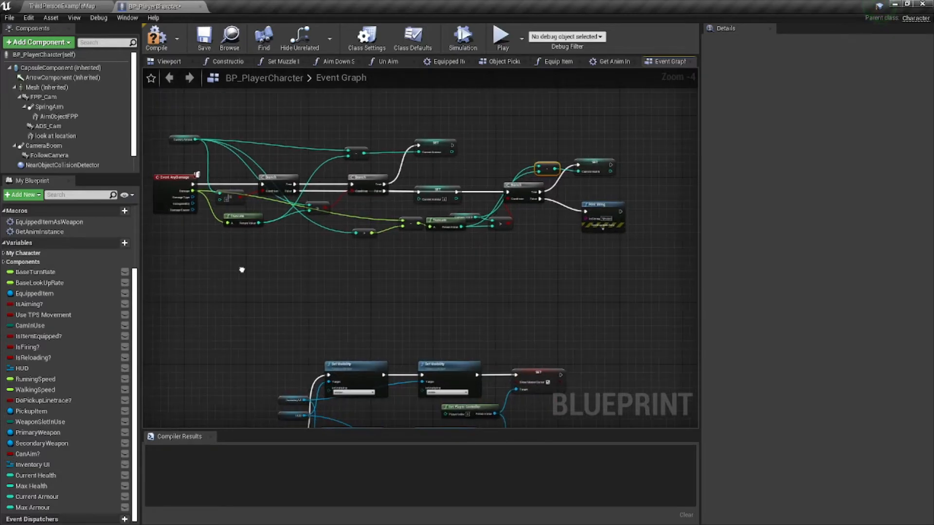
{"action": "left_click", "coordinate": [32, 508]}
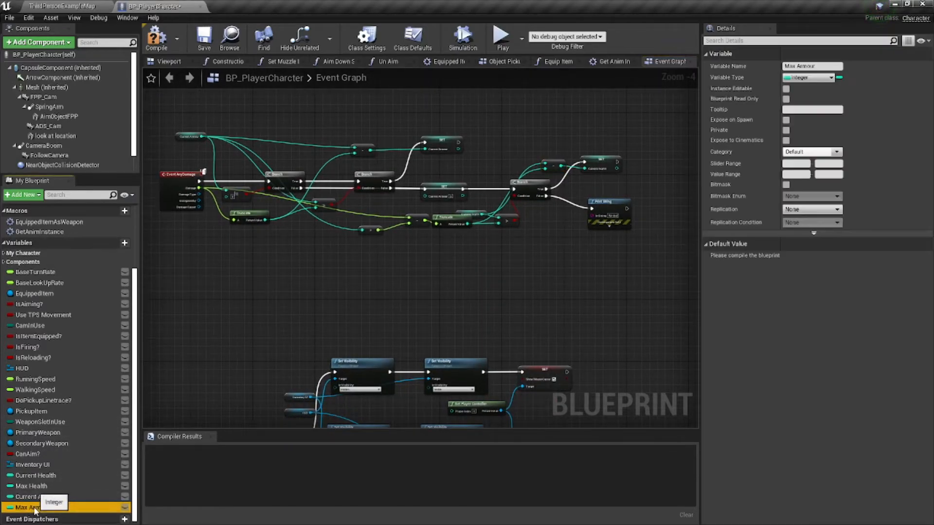
{"action": "left_click", "coordinate": [33, 485]}
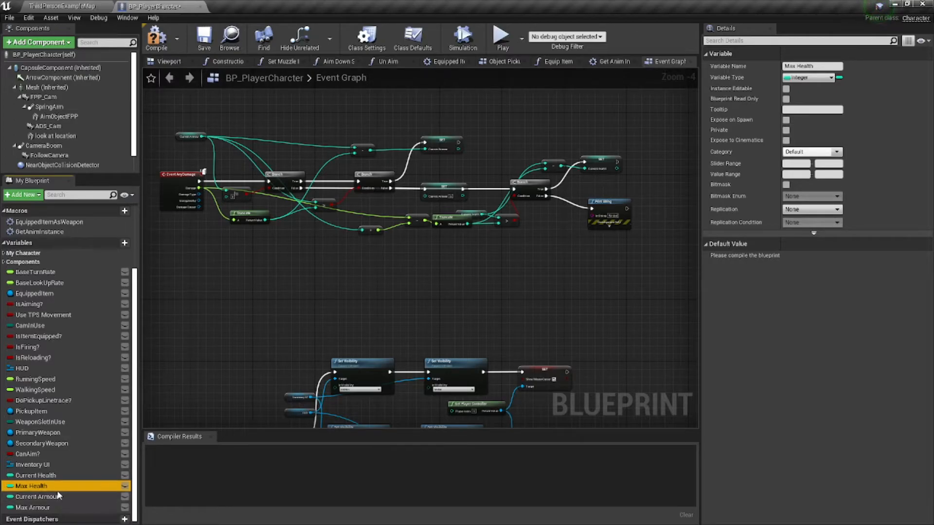
{"action": "mouse_move", "coordinate": [56, 494]}
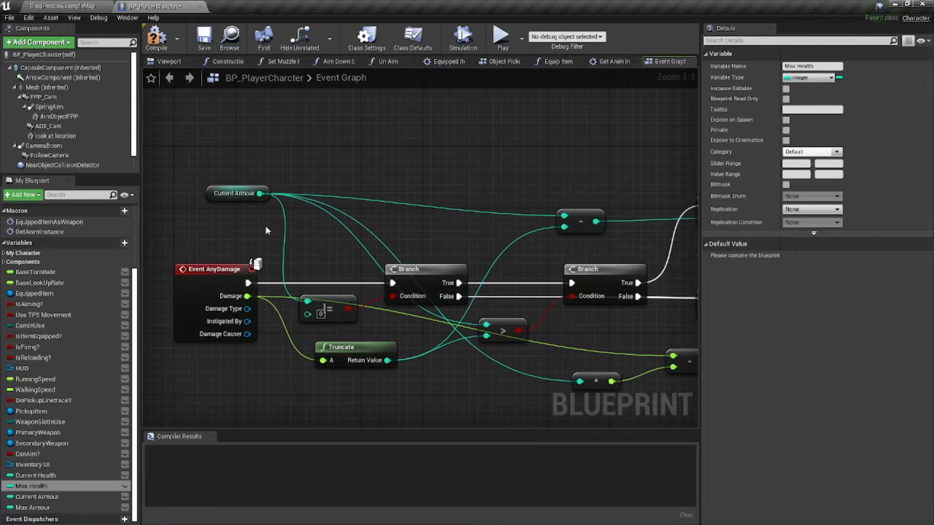
{"action": "mouse_move", "coordinate": [331, 191]}
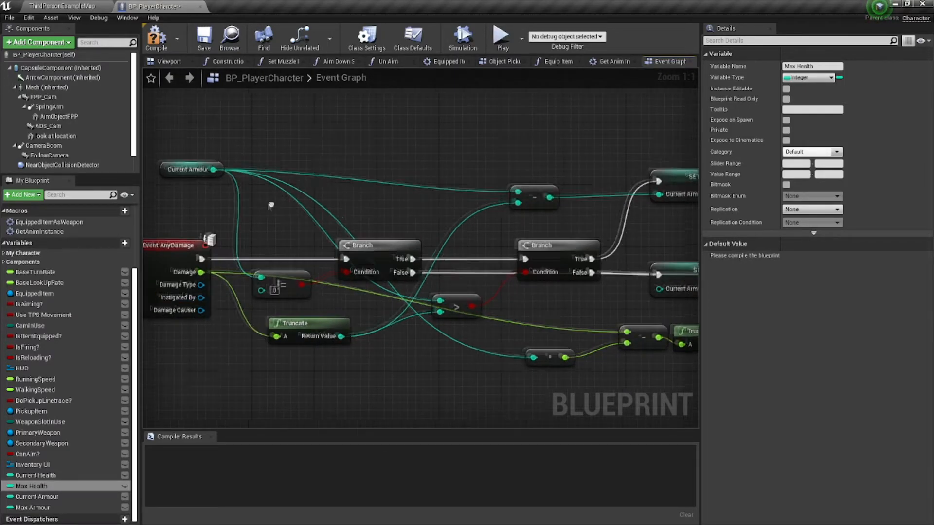
Add a K keyboard event that calls Apply Damage on Self with Base Damage 25.
{"action": "scroll", "scroll_direction": "down", "scroll_amount": 3}
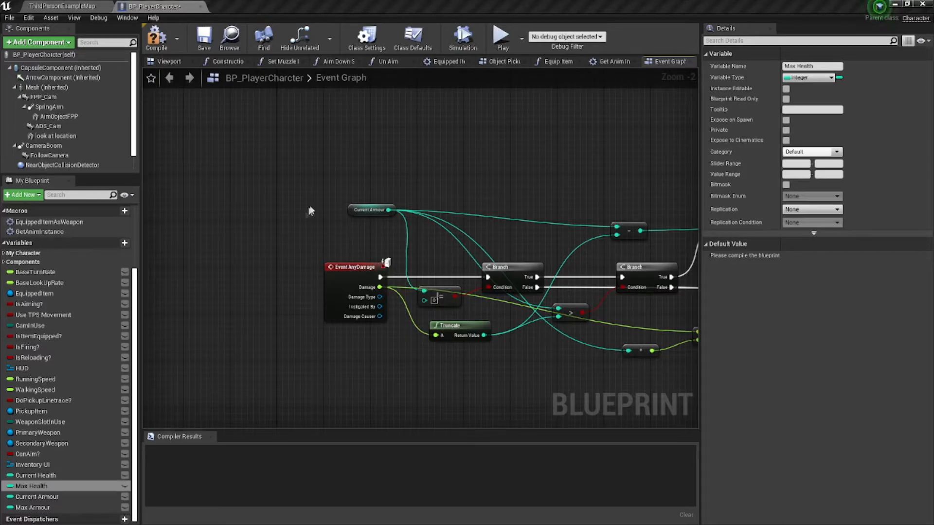
{"action": "right_click", "coordinate": [310, 232]}
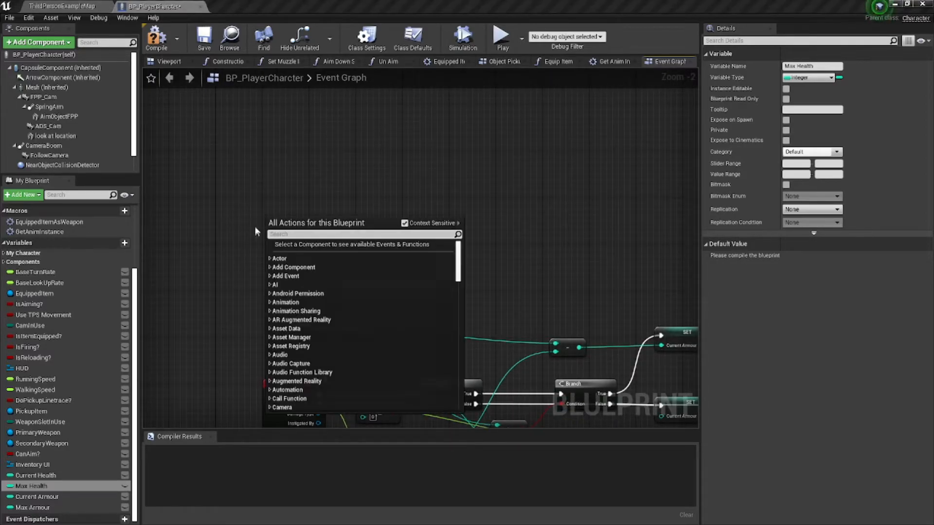
{"action": "mouse_move", "coordinate": [249, 248]}
{"action": "type", "text": "k"}
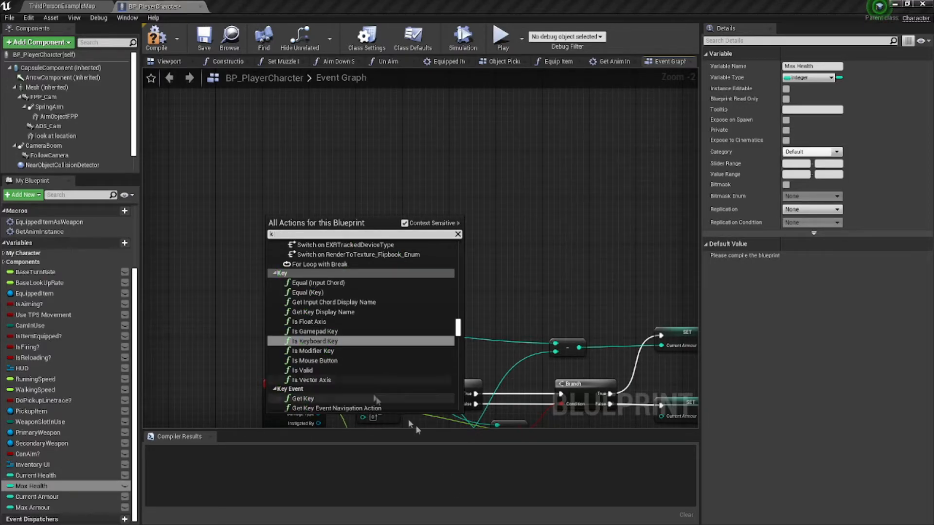
{"action": "scroll", "scroll_direction": "down", "scroll_amount": 3}
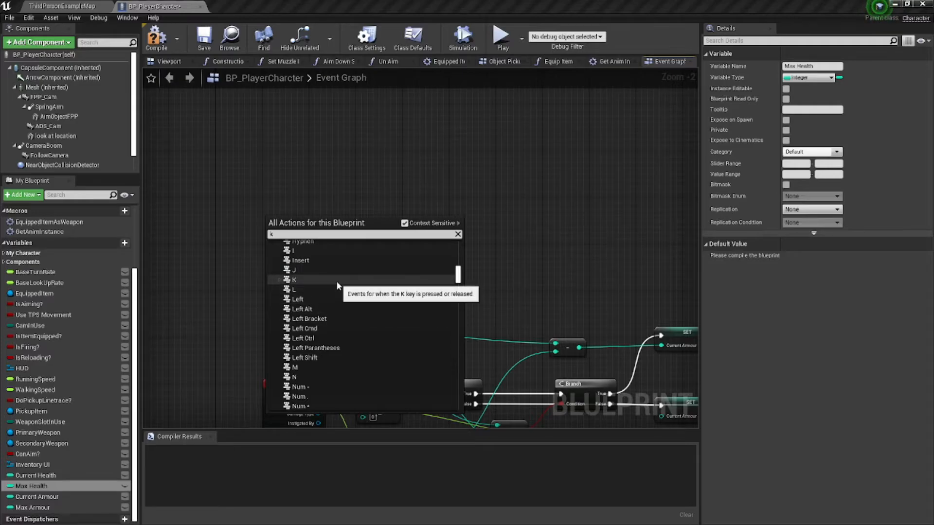
{"action": "left_click", "coordinate": [293, 280]}
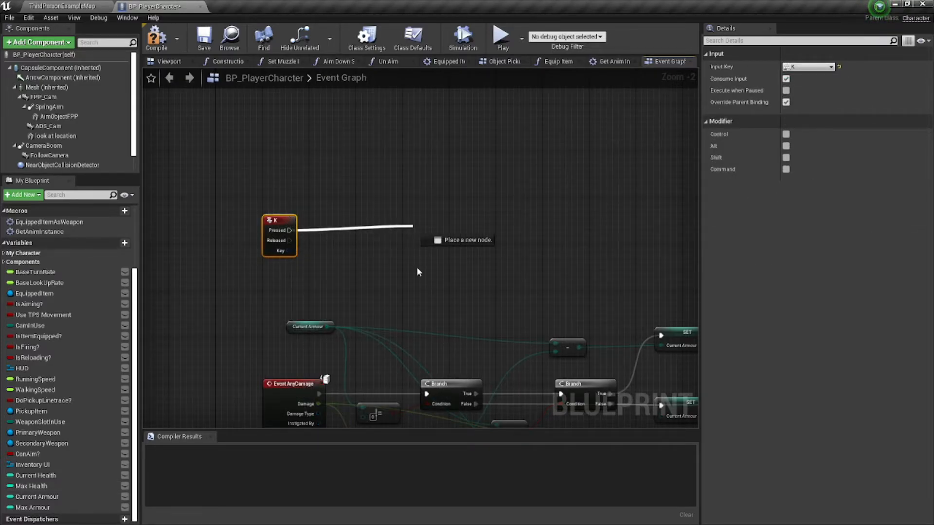
{"action": "left_click", "coordinate": [467, 240]}
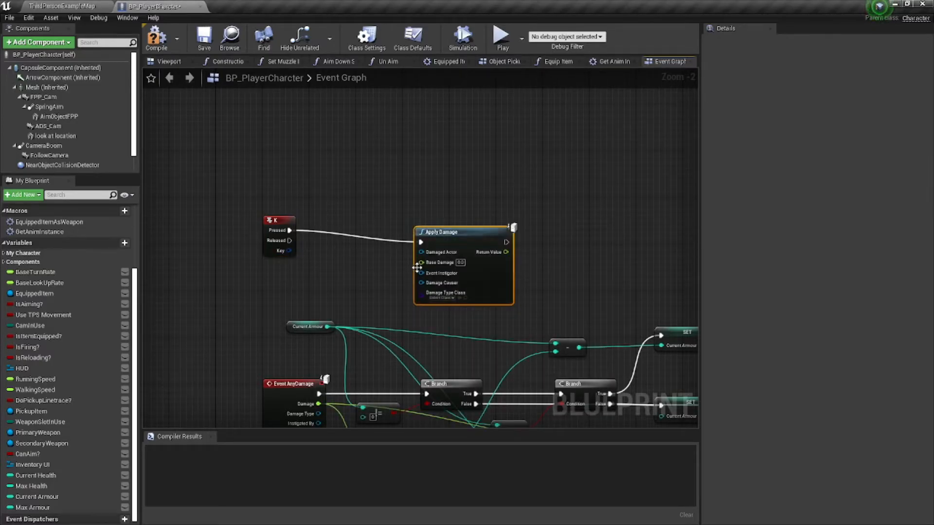
{"action": "mouse_move", "coordinate": [446, 232]}
{"action": "type", "text": "25"}
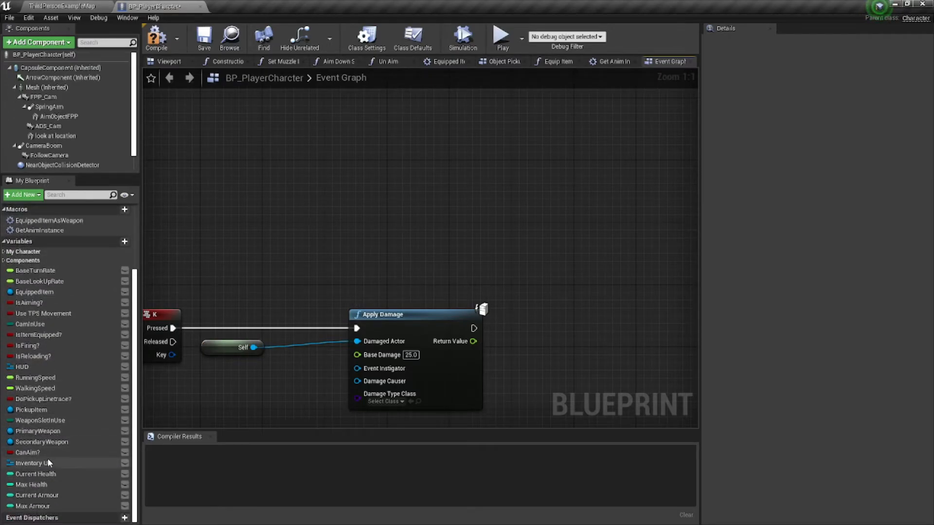
Compile and give Current Health a default of 50 and Current Armour a default of 75.
{"action": "left_click", "coordinate": [36, 473]}
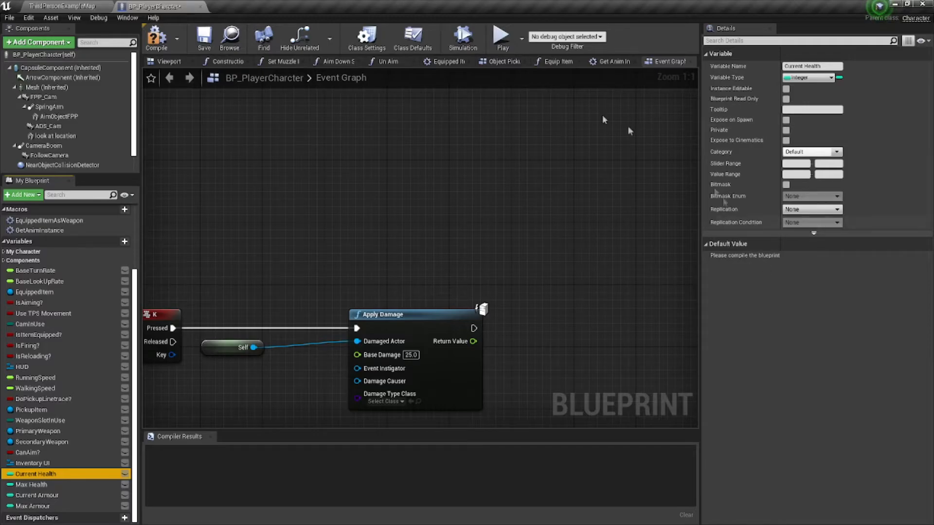
{"action": "left_click", "coordinate": [156, 37]}
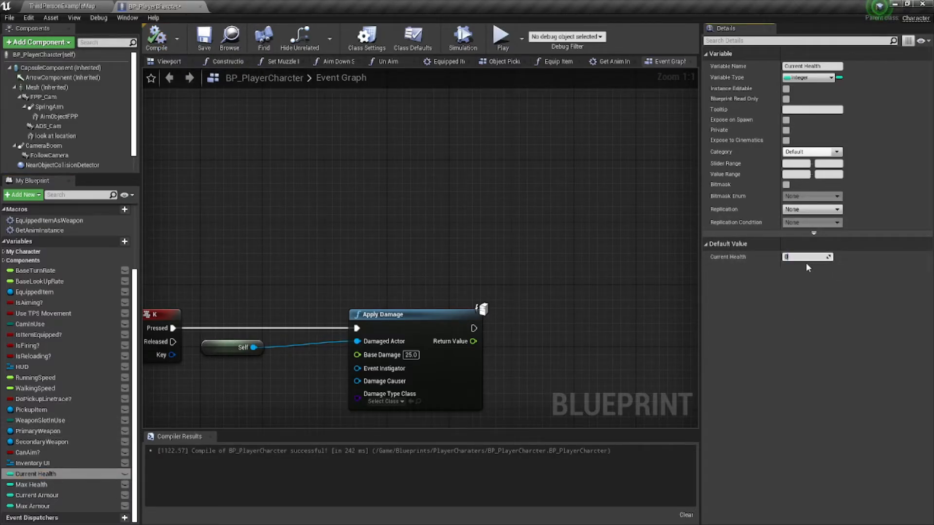
{"action": "type", "text": "50"}
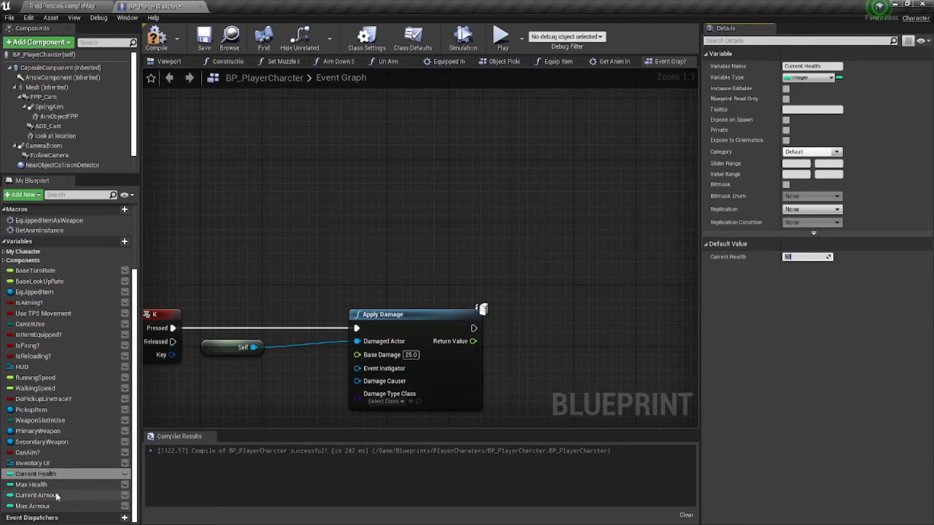
{"action": "left_click", "coordinate": [39, 495]}
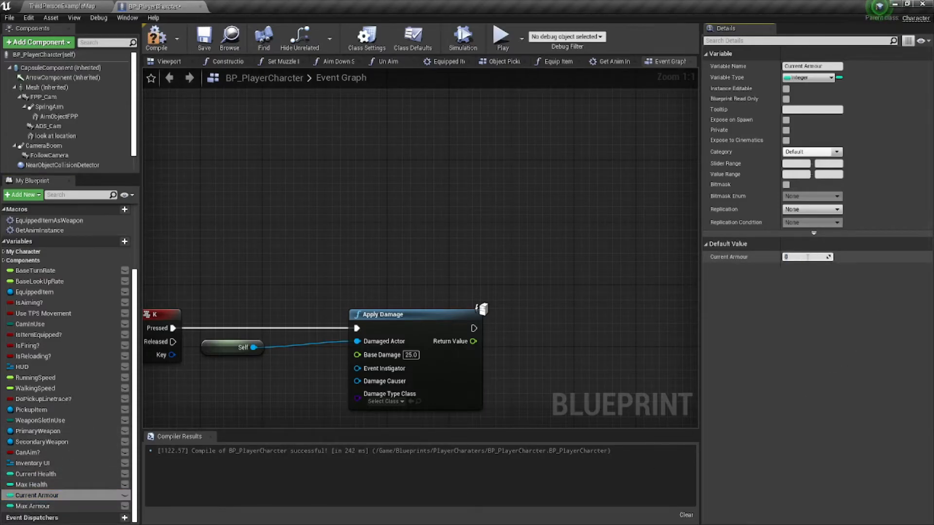
{"action": "type", "text": "75"}
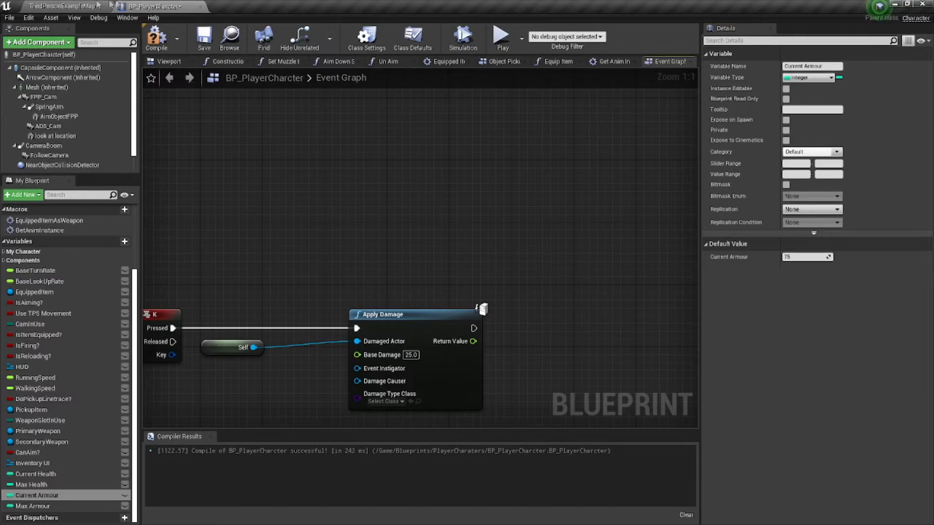
{"action": "left_click", "coordinate": [31, 484]}
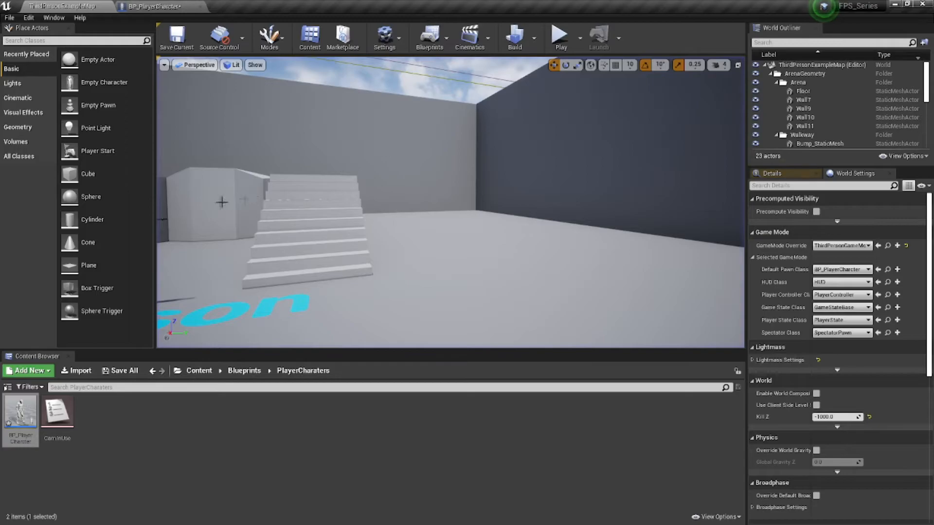
{"action": "left_click", "coordinate": [152, 6]}
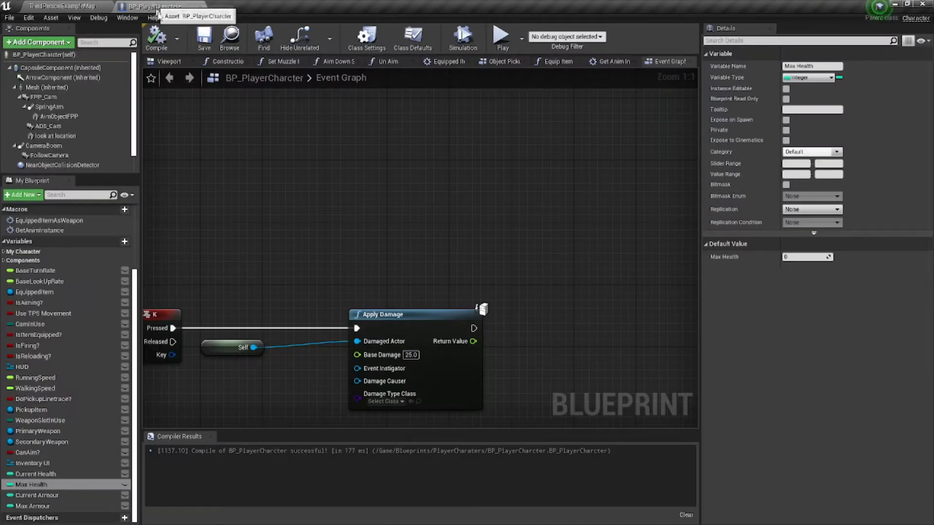
Open FPS_Hud and bind the health text block to Player Current Health.
{"action": "left_click", "coordinate": [65, 6]}
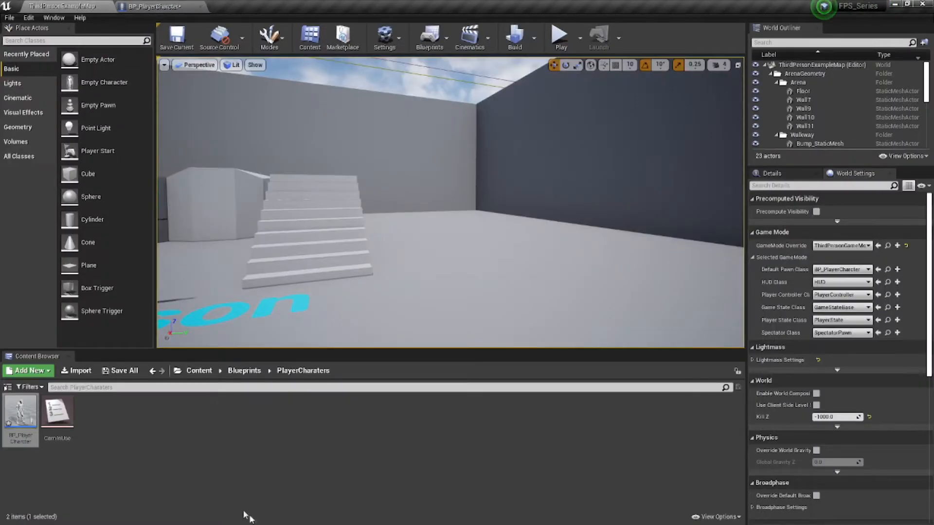
{"action": "left_click", "coordinate": [198, 370]}
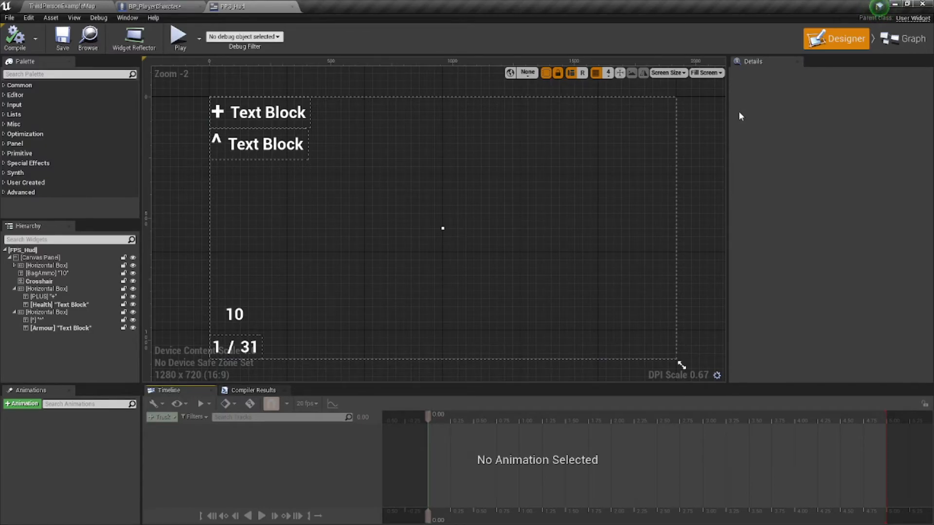
{"action": "left_click", "coordinate": [266, 112]}
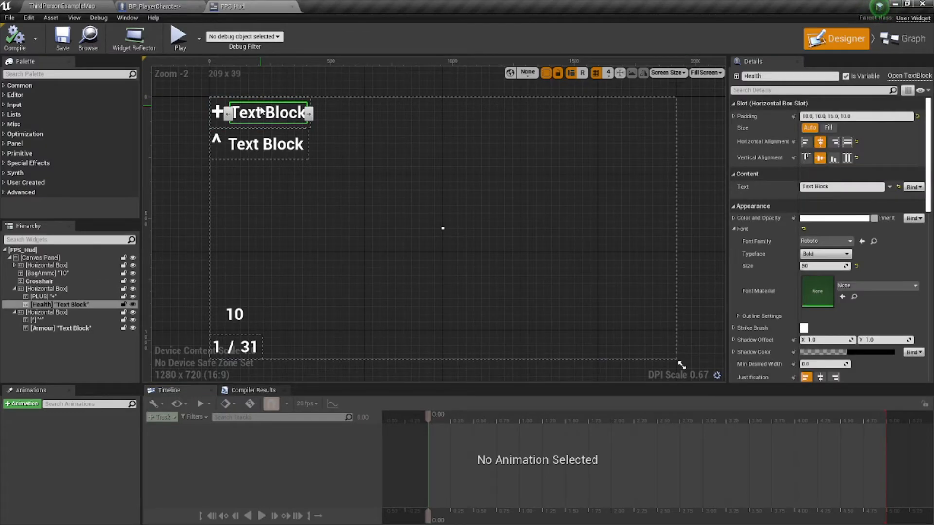
{"action": "left_click", "coordinate": [913, 187]}
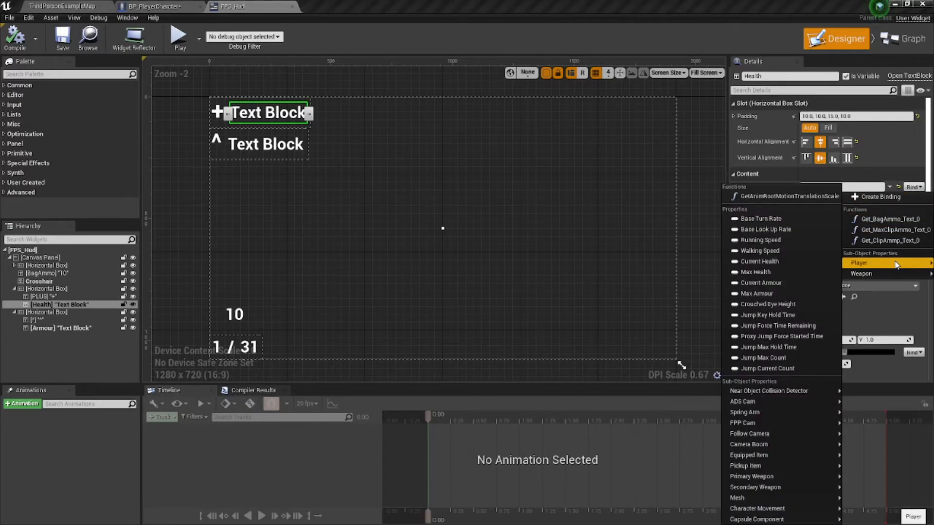
{"action": "mouse_move", "coordinate": [755, 273]}
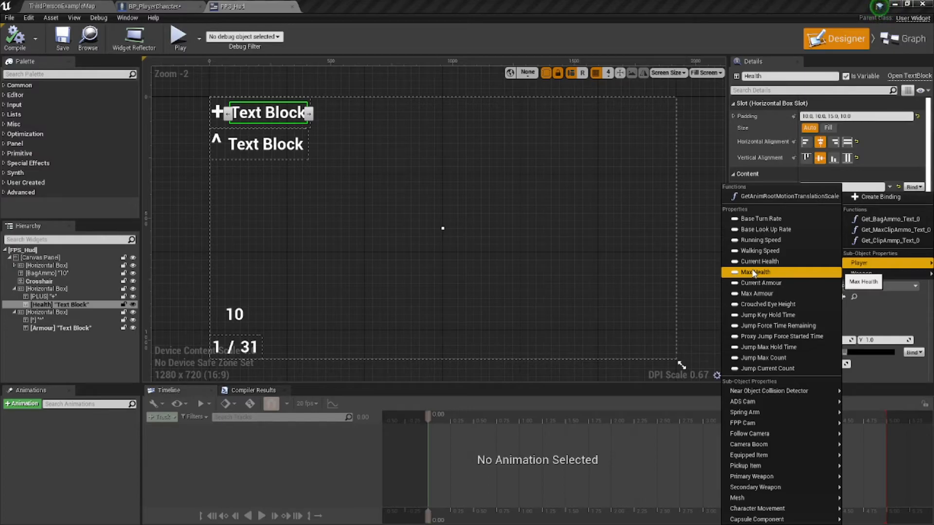
{"action": "left_click", "coordinate": [759, 272]}
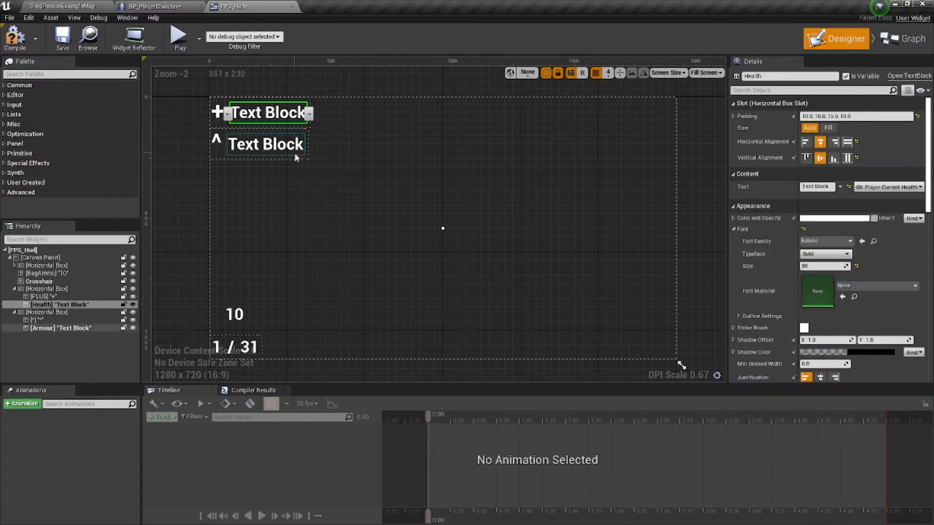
Bind the armour text block to Player Current Armour.
{"action": "left_click", "coordinate": [266, 144]}
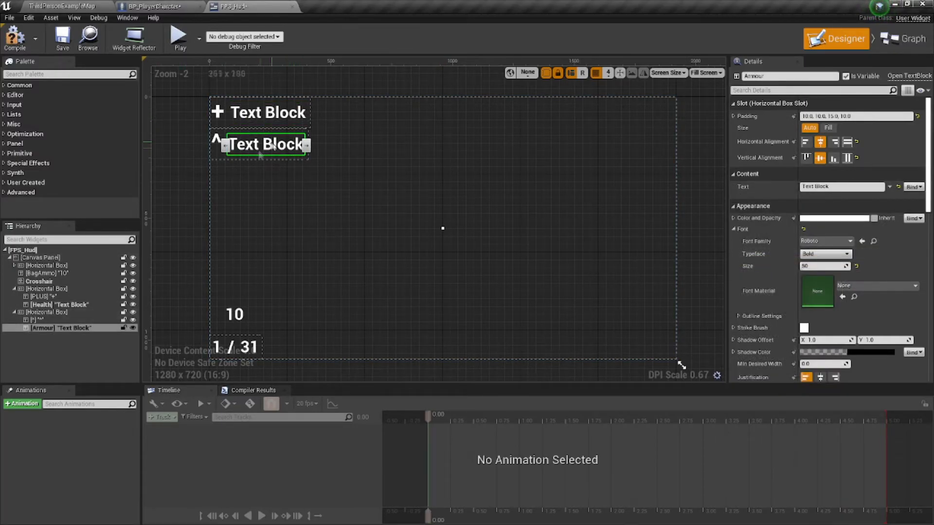
{"action": "left_click", "coordinate": [913, 187]}
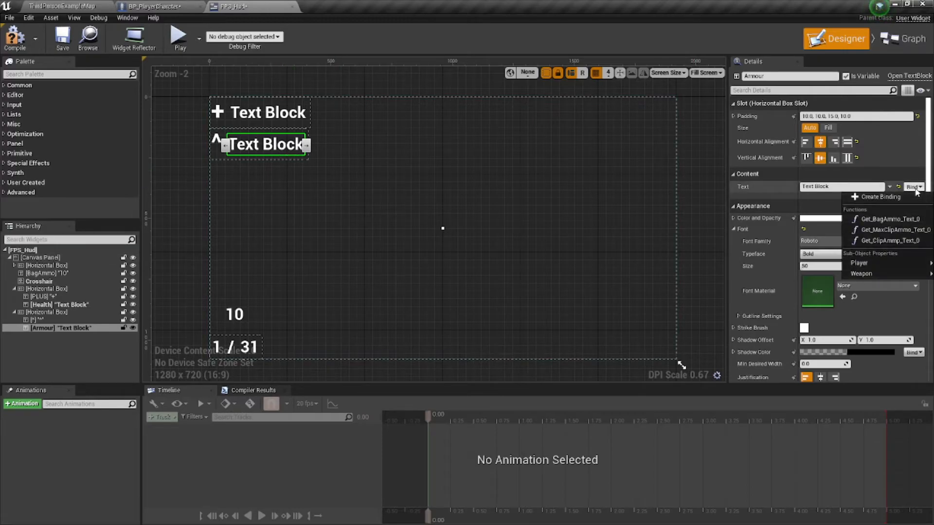
{"action": "mouse_move", "coordinate": [892, 230]}
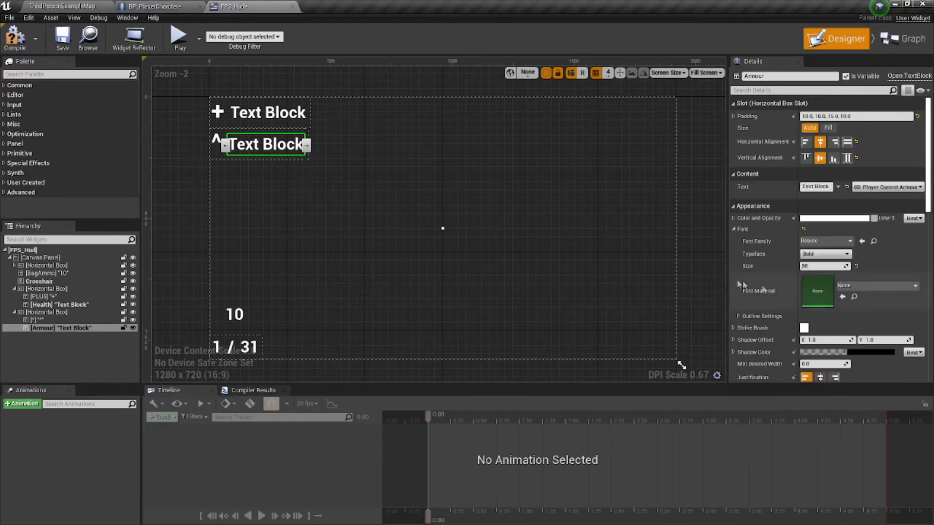
{"action": "left_click", "coordinate": [58, 304]}
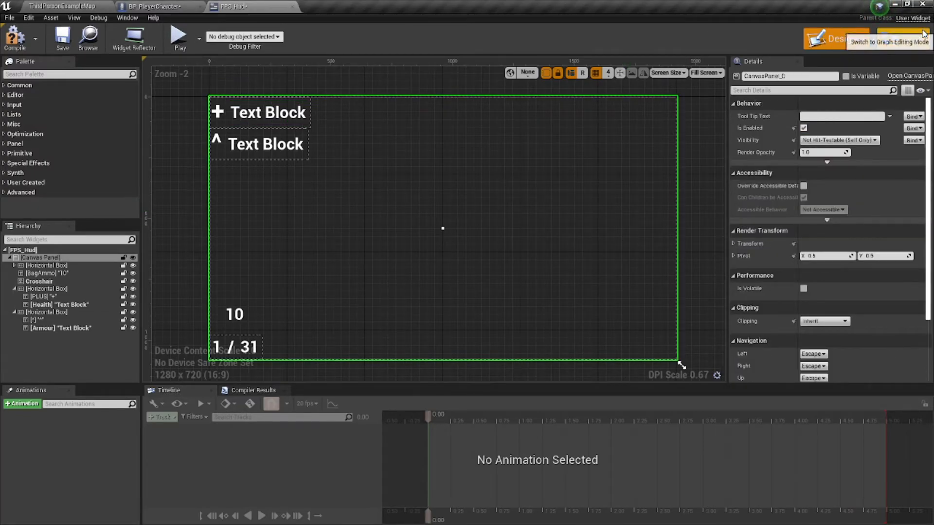
View the HUD event graph's Event Construct cast chain and the Player variable's BP Player type.
{"action": "left_click", "coordinate": [900, 38]}
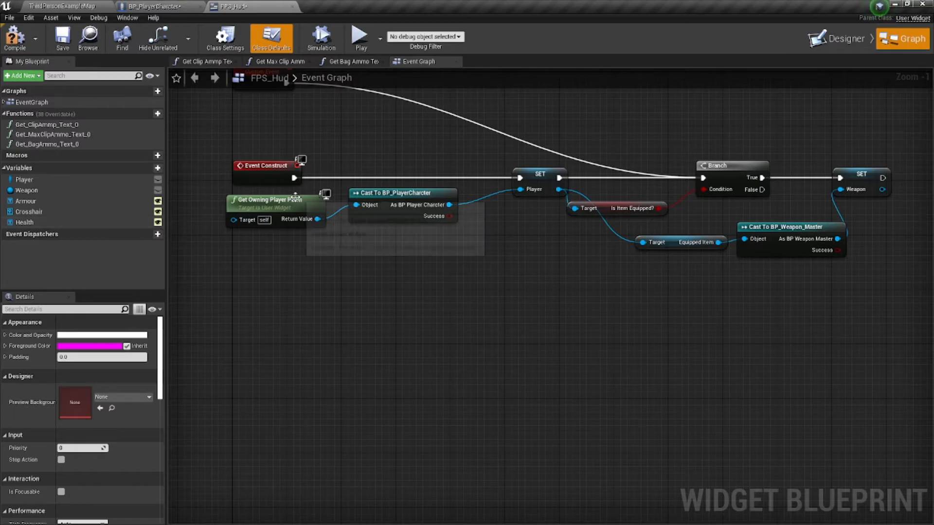
{"action": "scroll", "scroll_direction": "down", "scroll_amount": 3}
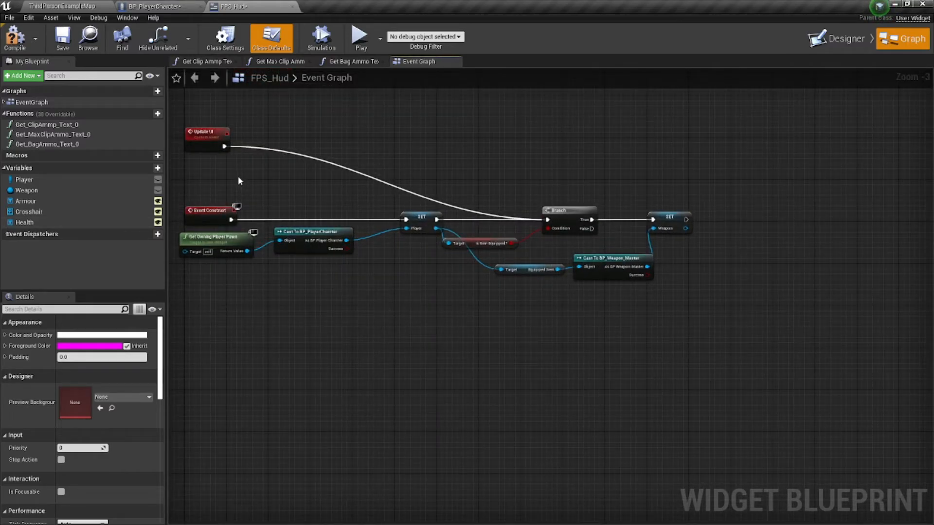
{"action": "mouse_move", "coordinate": [241, 121]}
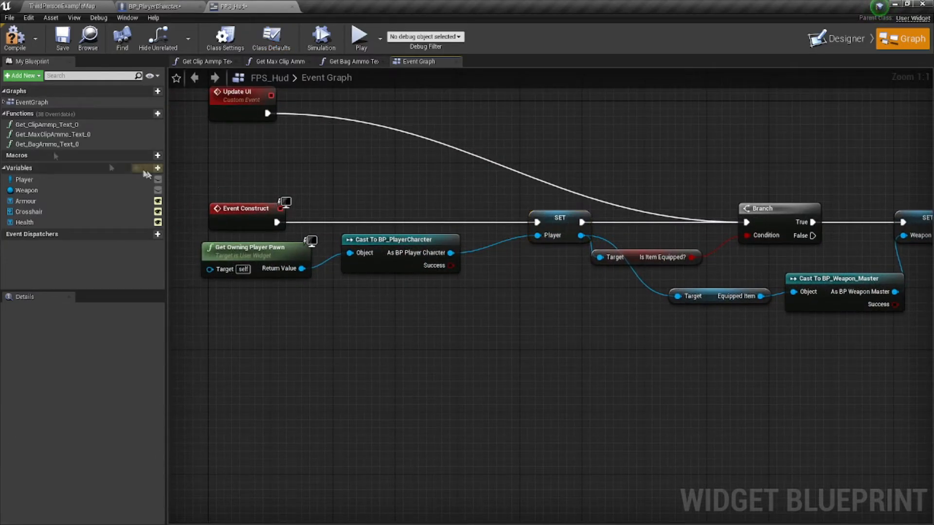
{"action": "left_click", "coordinate": [25, 179]}
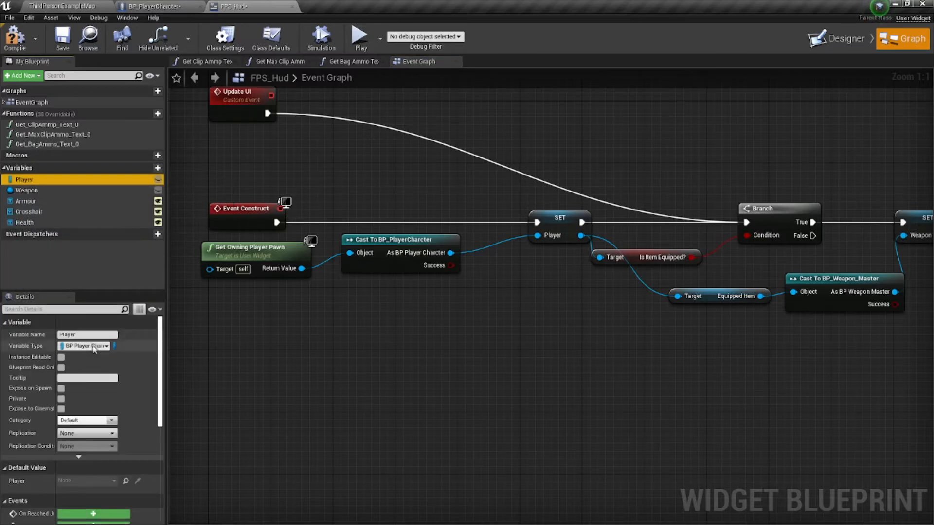
{"action": "mouse_move", "coordinate": [86, 346]}
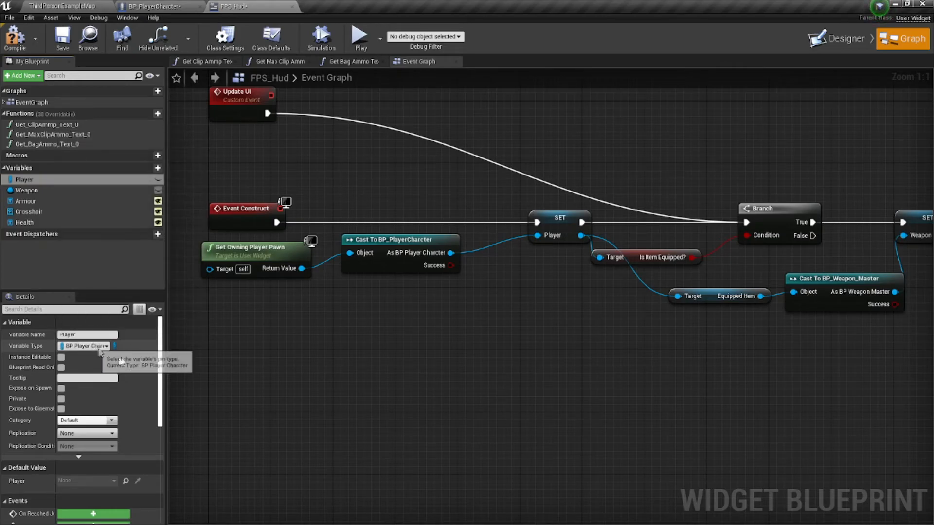
{"action": "mouse_move", "coordinate": [490, 272]}
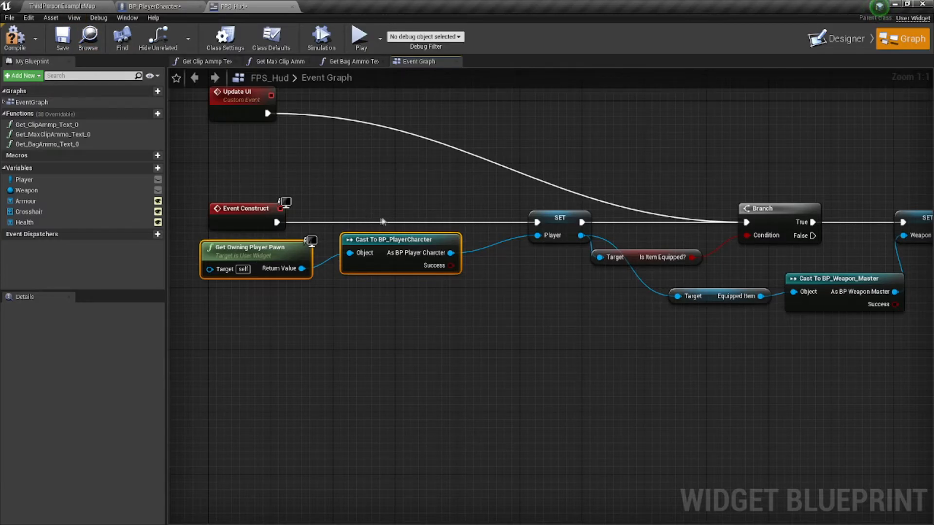
{"action": "mouse_move", "coordinate": [387, 176]}
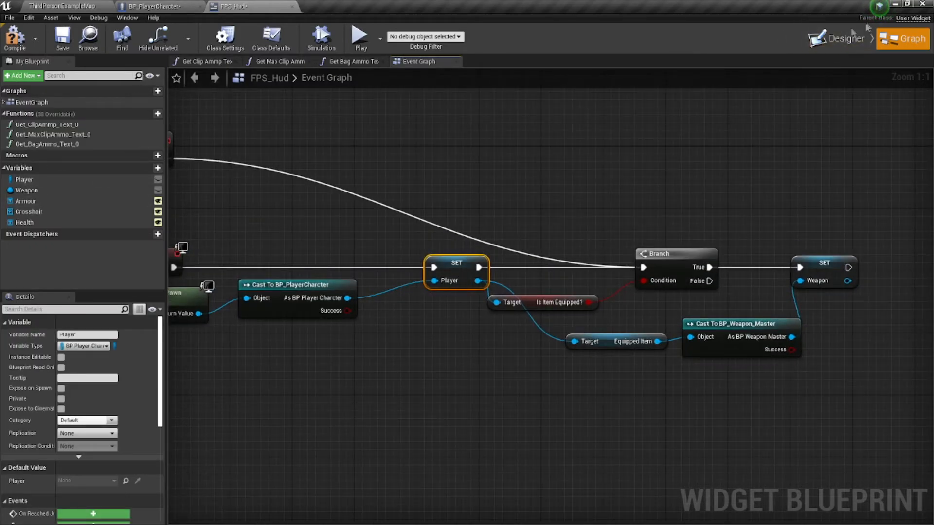
In the designer, review the health and armour text blocks bound to Current Health and Current Armour.
{"action": "left_click", "coordinate": [840, 38]}
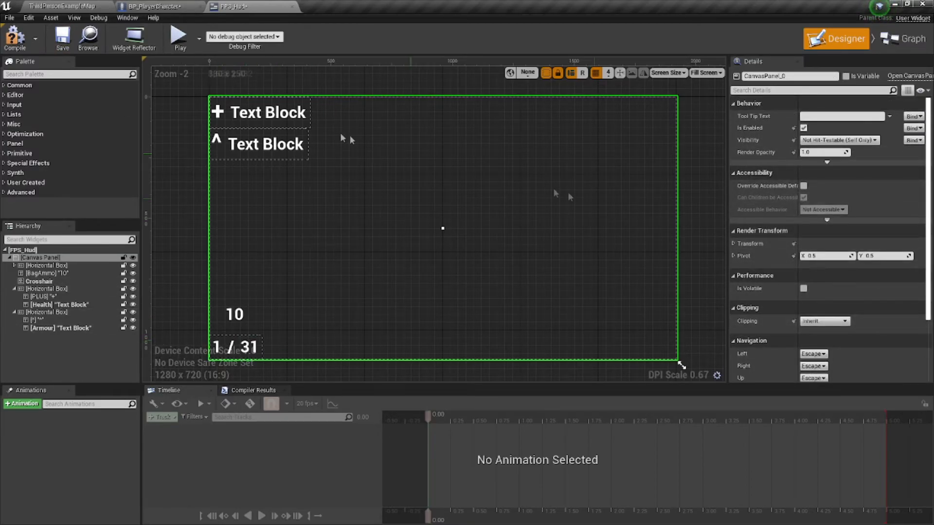
{"action": "left_click", "coordinate": [267, 112]}
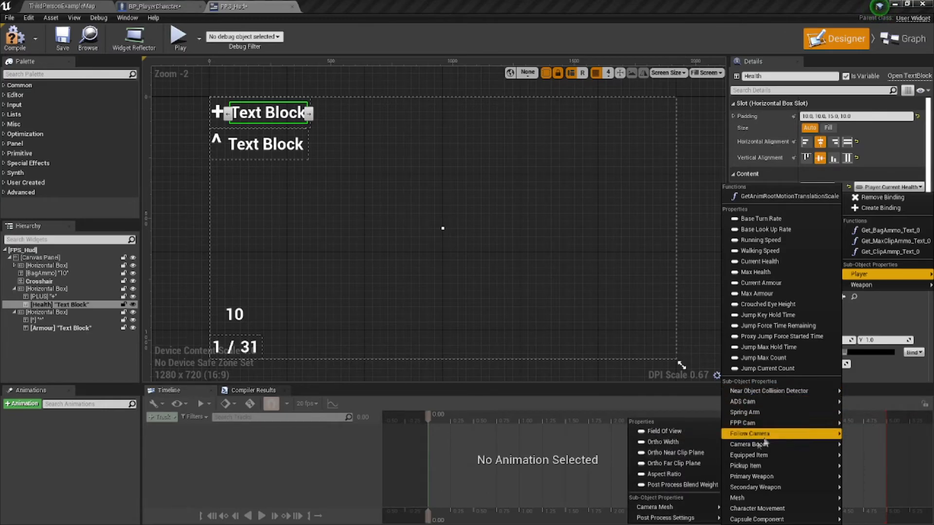
{"action": "mouse_move", "coordinate": [743, 465]}
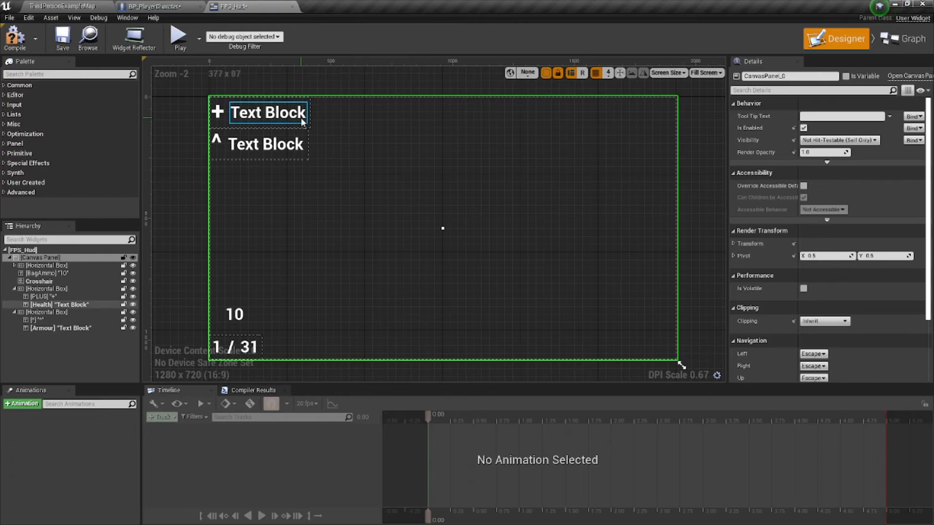
{"action": "left_click", "coordinate": [265, 144]}
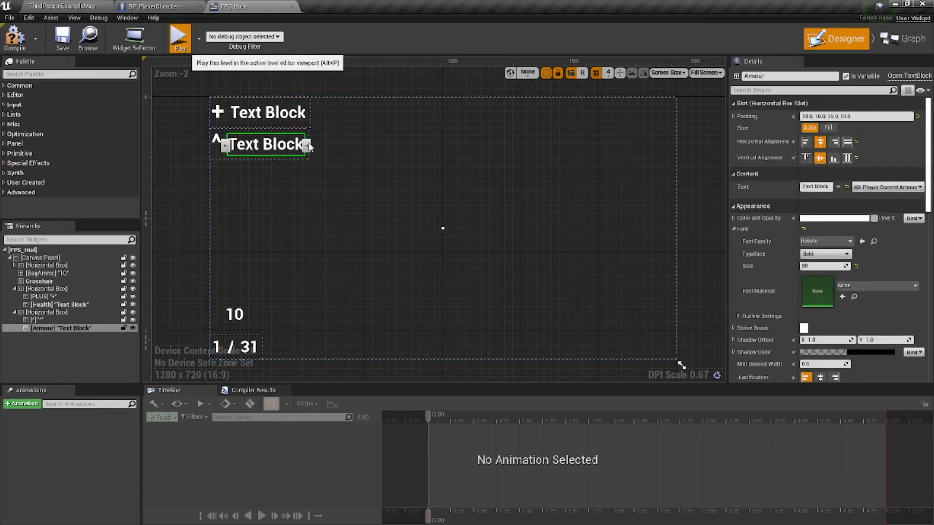
Play-test the HUD showing +25 health and ^0 armour, then stop and view the damage graph.
{"action": "left_click", "coordinate": [179, 37]}
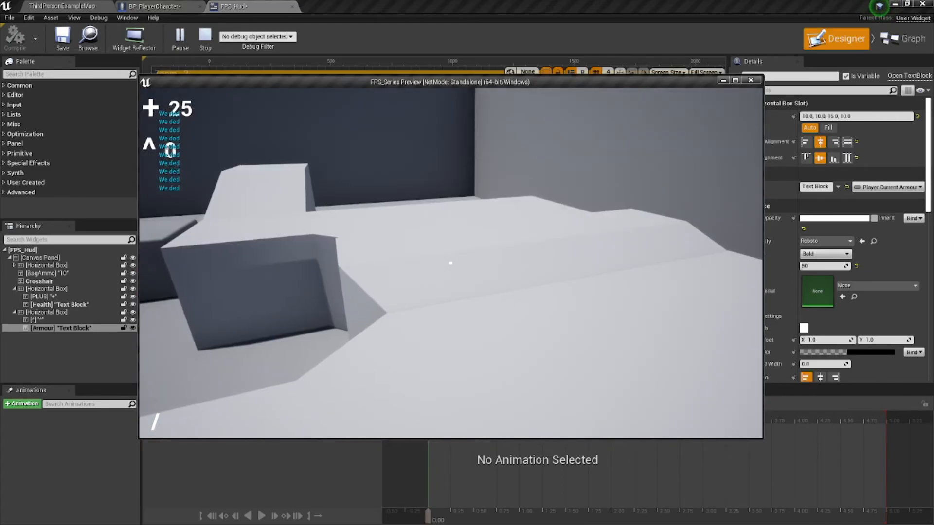
{"action": "left_click", "coordinate": [156, 6]}
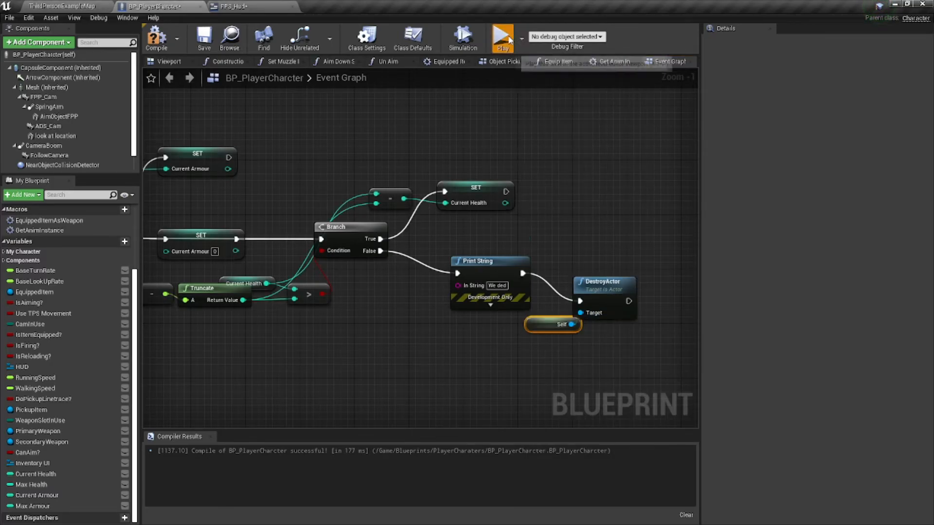
{"action": "left_click", "coordinate": [502, 35]}
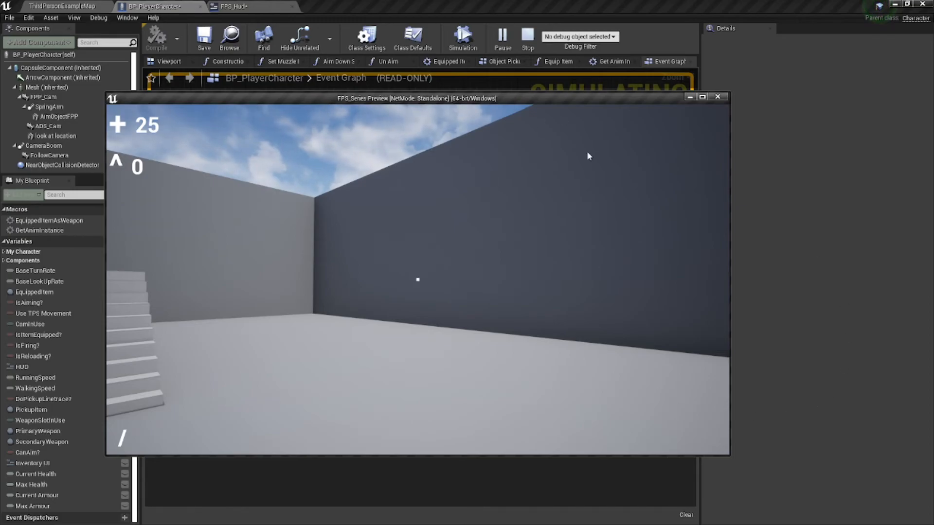
{"action": "left_click", "coordinate": [526, 36]}
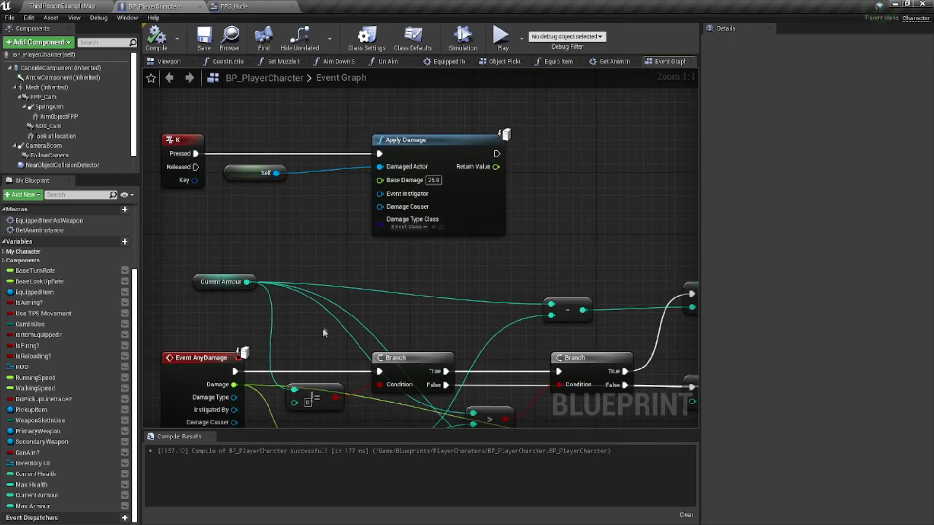
{"action": "scroll", "scroll_direction": "down", "scroll_amount": 3}
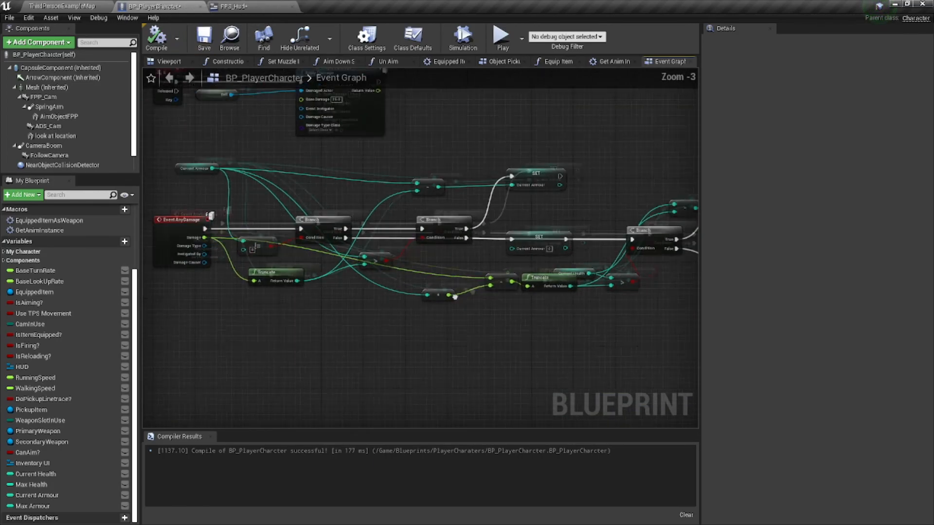
Place a wider progress bar below the text blocks with its Percent bound to Player Walking Speed.
{"action": "left_click", "coordinate": [232, 6]}
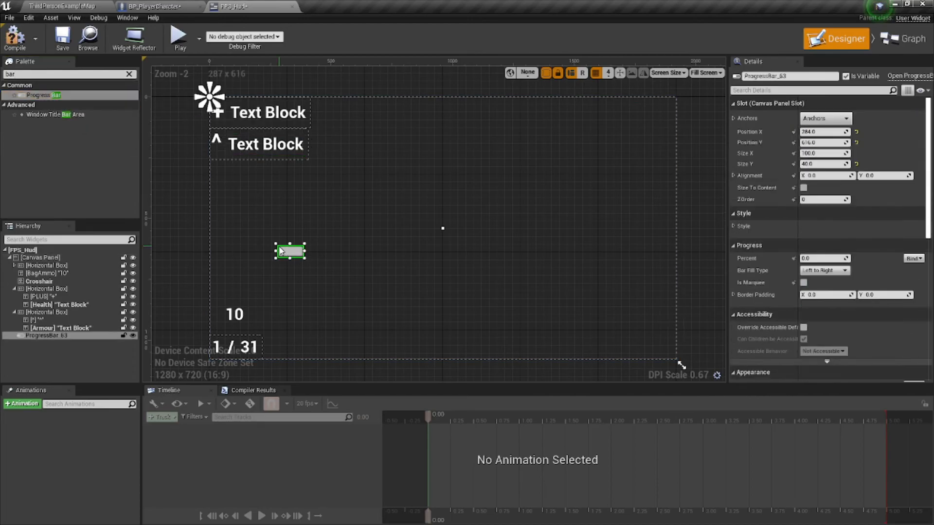
{"action": "left_click_drag", "start_coordinate": [289, 251], "coordinate": [265, 195]}
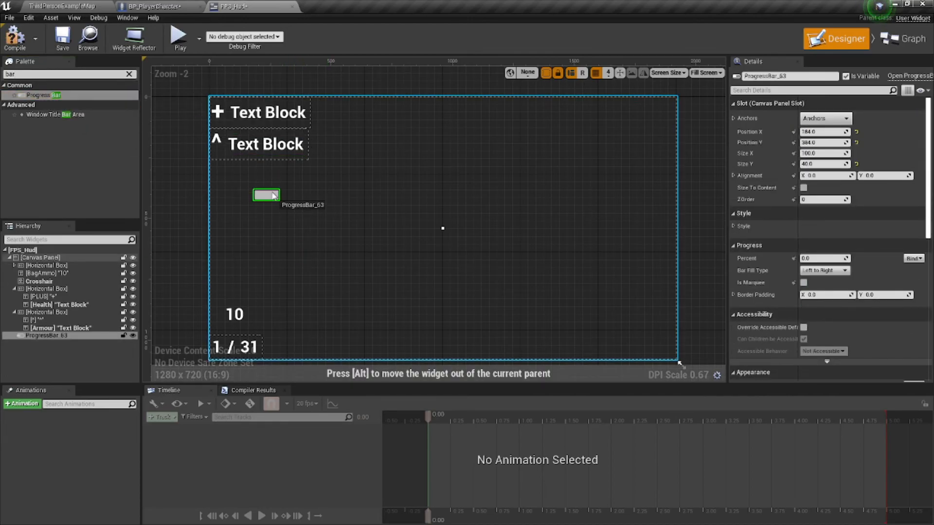
{"action": "left_click_drag", "start_coordinate": [279, 194], "coordinate": [376, 195]}
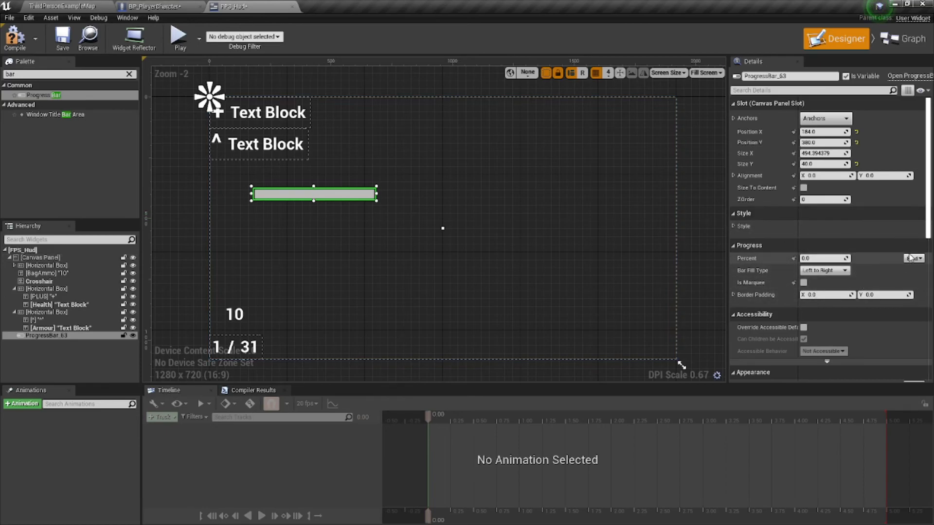
{"action": "left_click", "coordinate": [911, 258]}
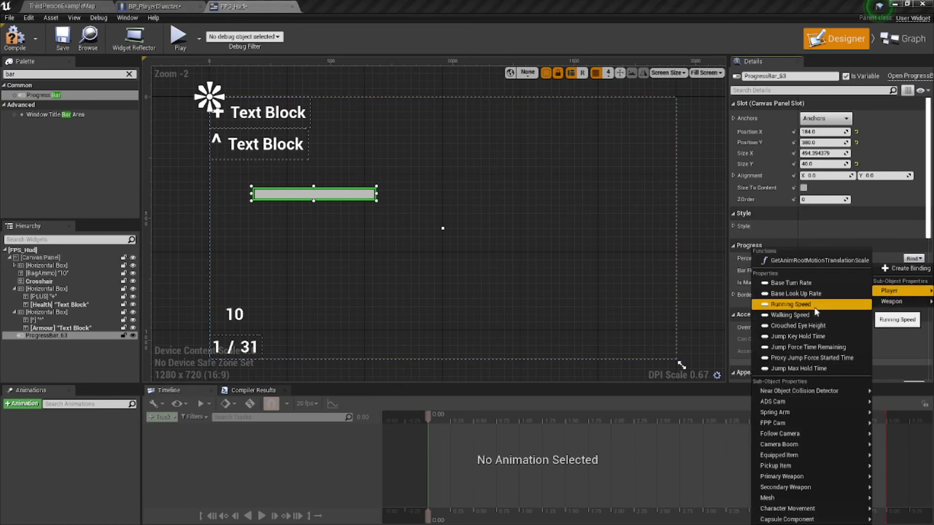
{"action": "mouse_move", "coordinate": [810, 348]}
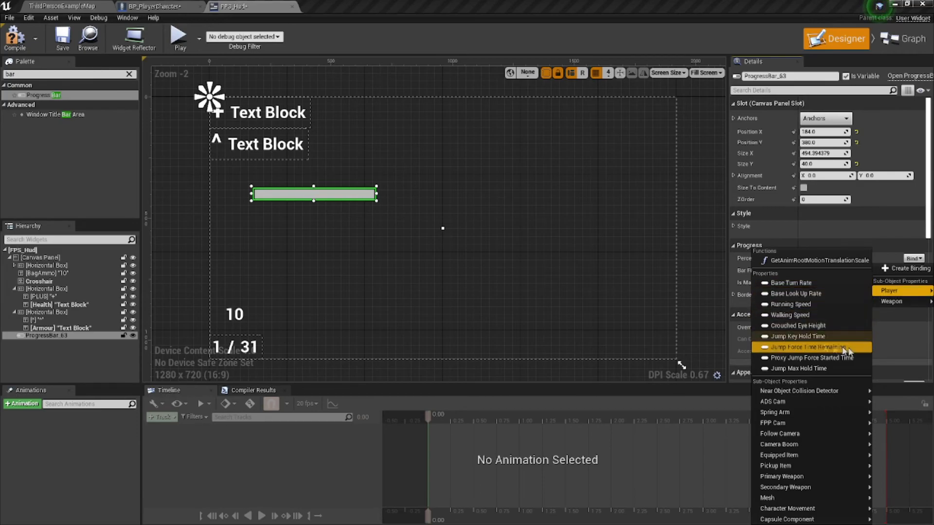
{"action": "mouse_move", "coordinate": [807, 347]}
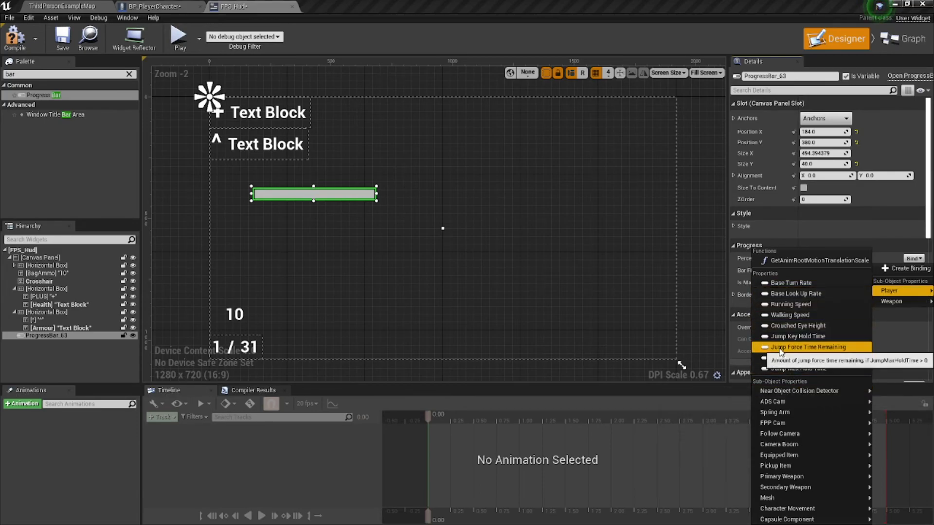
{"action": "mouse_move", "coordinate": [804, 357]}
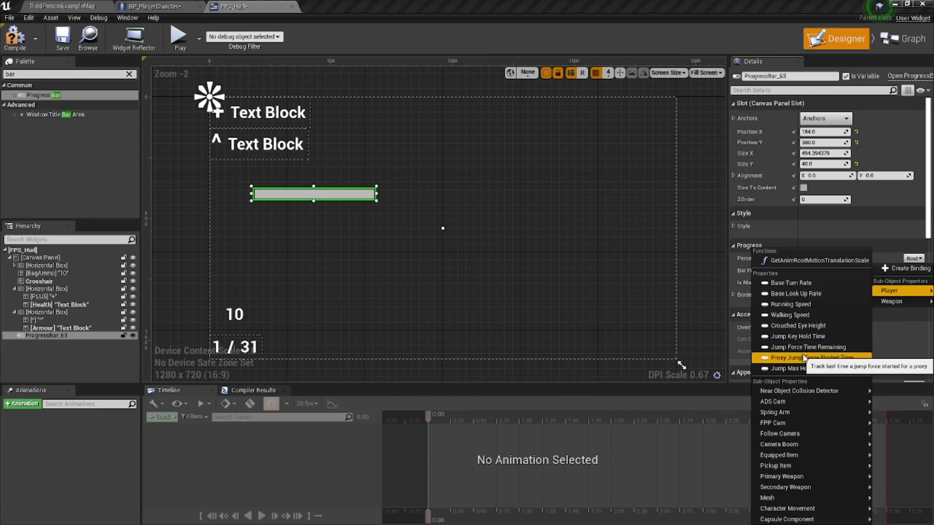
{"action": "mouse_move", "coordinate": [800, 314]}
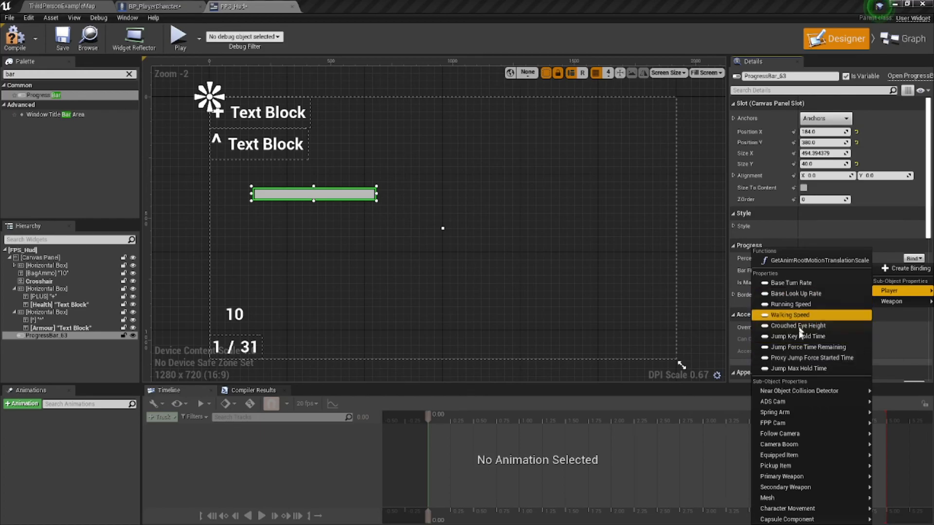
{"action": "mouse_move", "coordinate": [789, 315]}
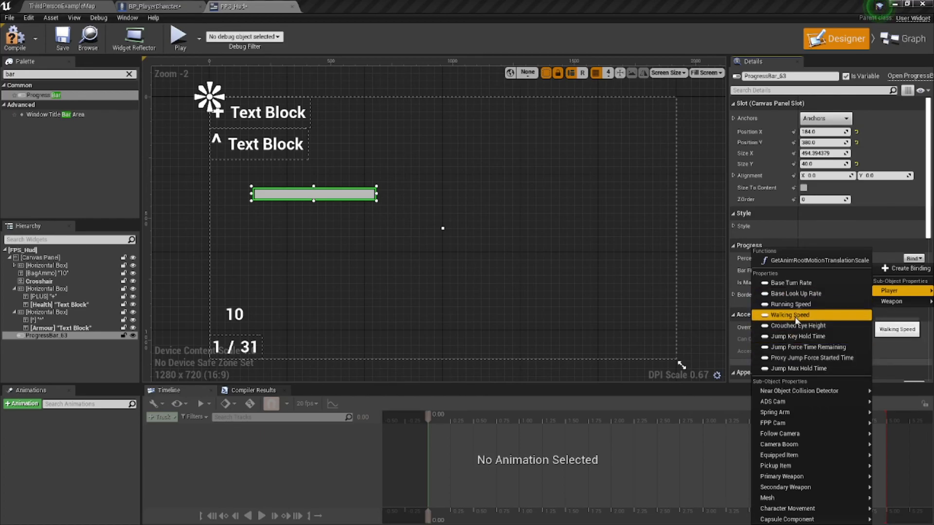
{"action": "mouse_move", "coordinate": [797, 325]}
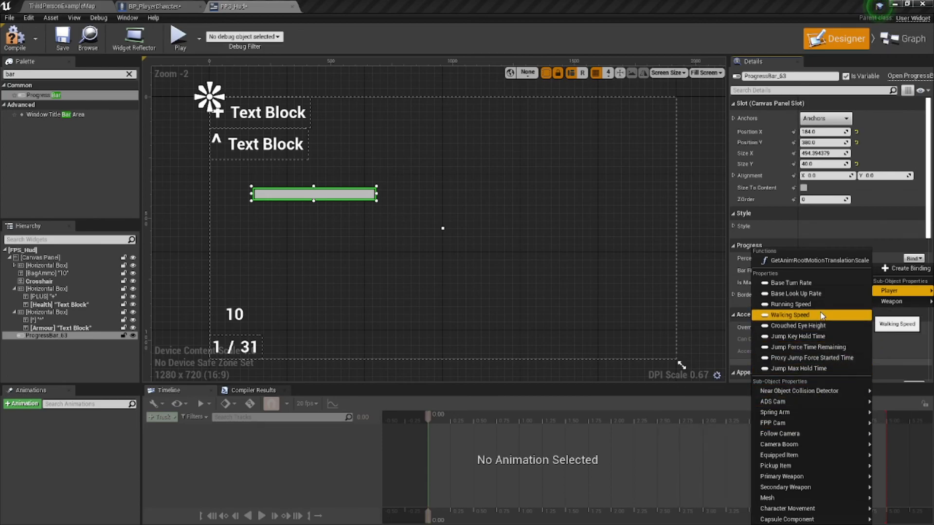
{"action": "left_click", "coordinate": [792, 314]}
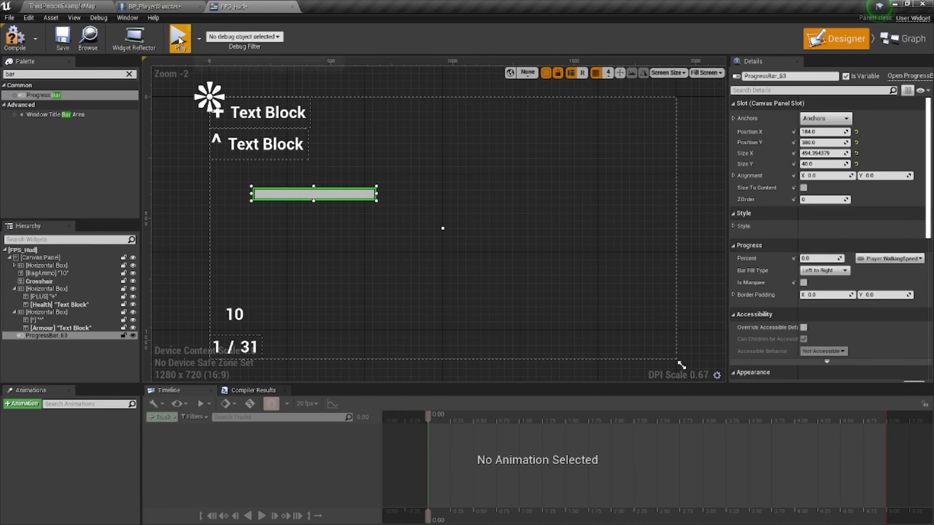
Preview the bound progress bar in play and reselect it on the canvas.
{"action": "left_click", "coordinate": [179, 37]}
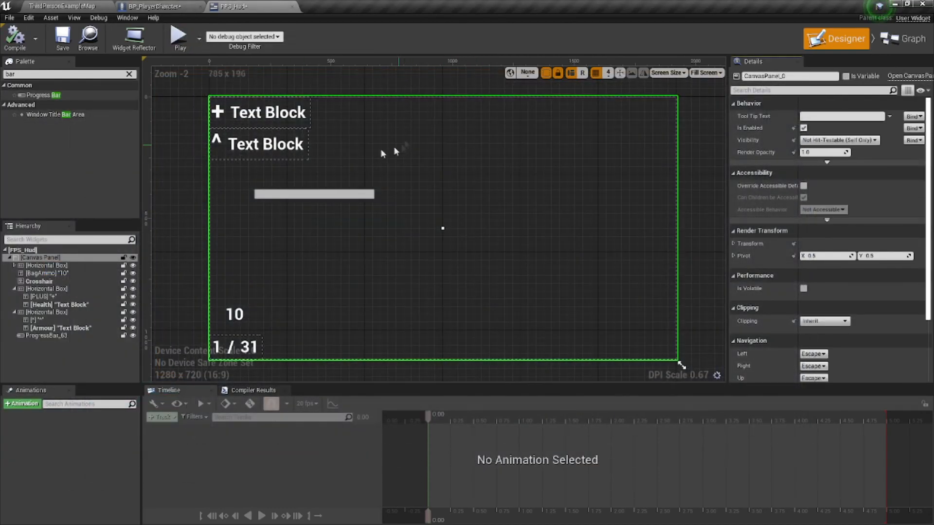
{"action": "left_click", "coordinate": [313, 195]}
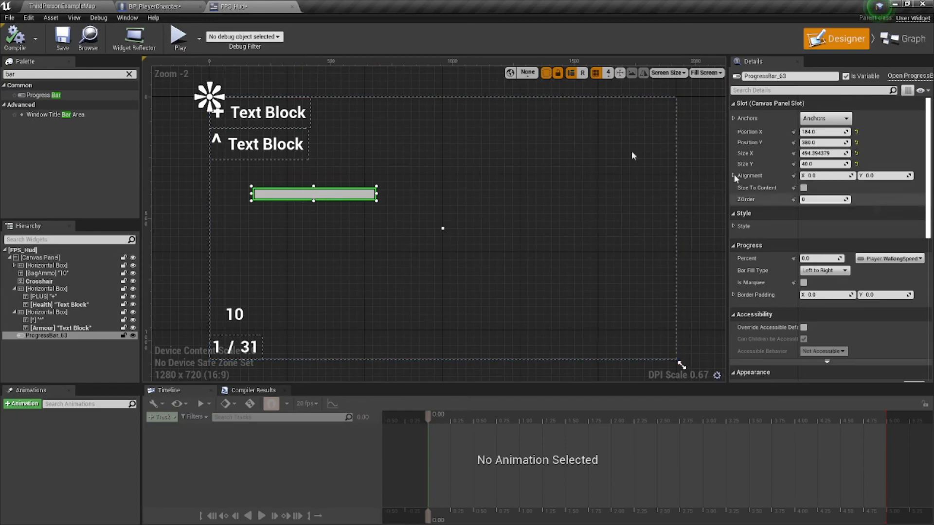
{"action": "left_click", "coordinate": [157, 5]}
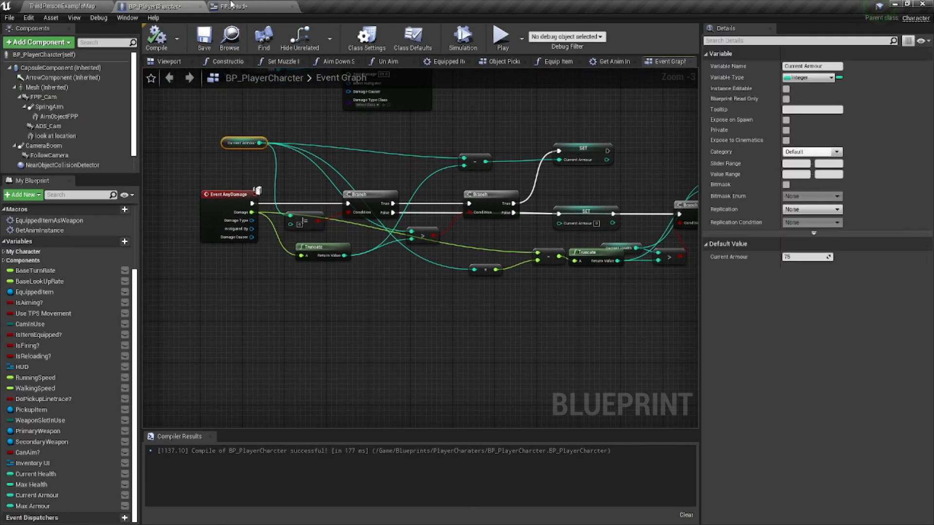
Remove the trial progress bar and play the level from the main editor, HUD showing 75 armour.
{"action": "left_click", "coordinate": [232, 5]}
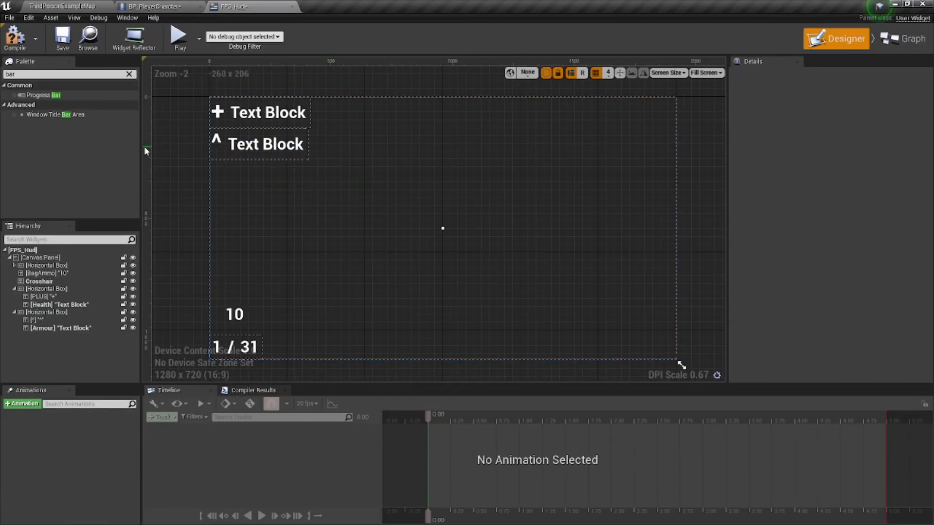
{"action": "mouse_move", "coordinate": [126, 18]}
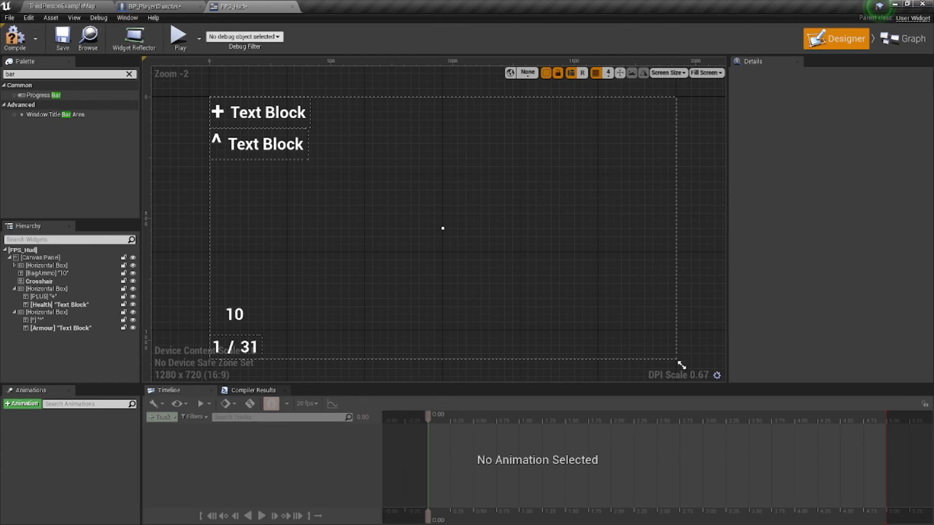
{"action": "left_click", "coordinate": [60, 5]}
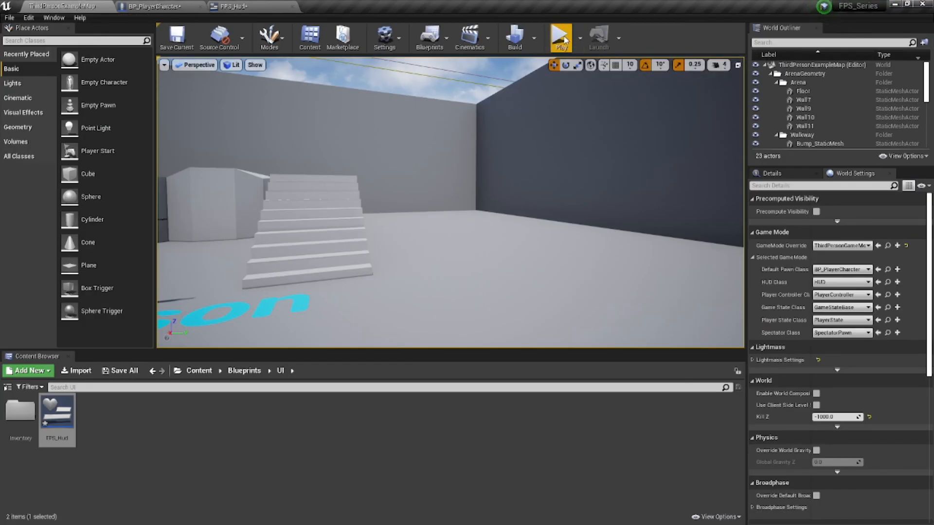
{"action": "left_click", "coordinate": [559, 37]}
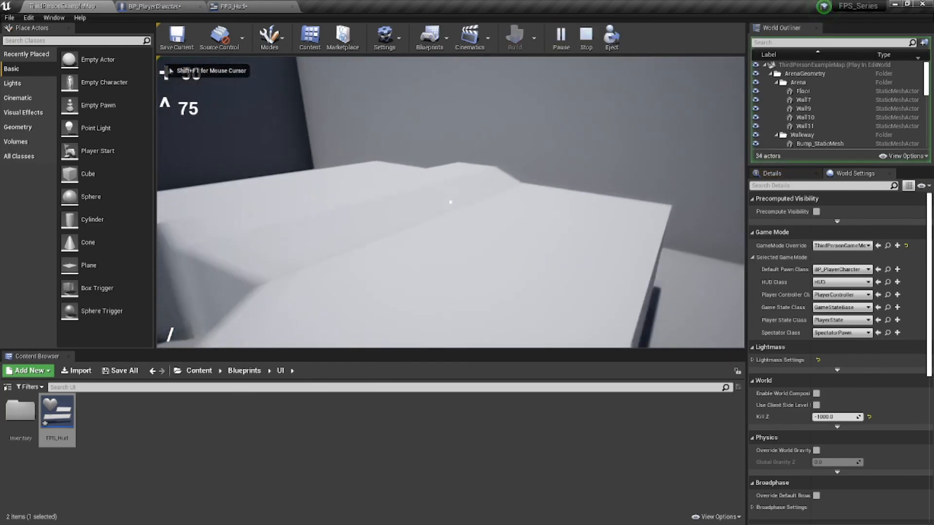